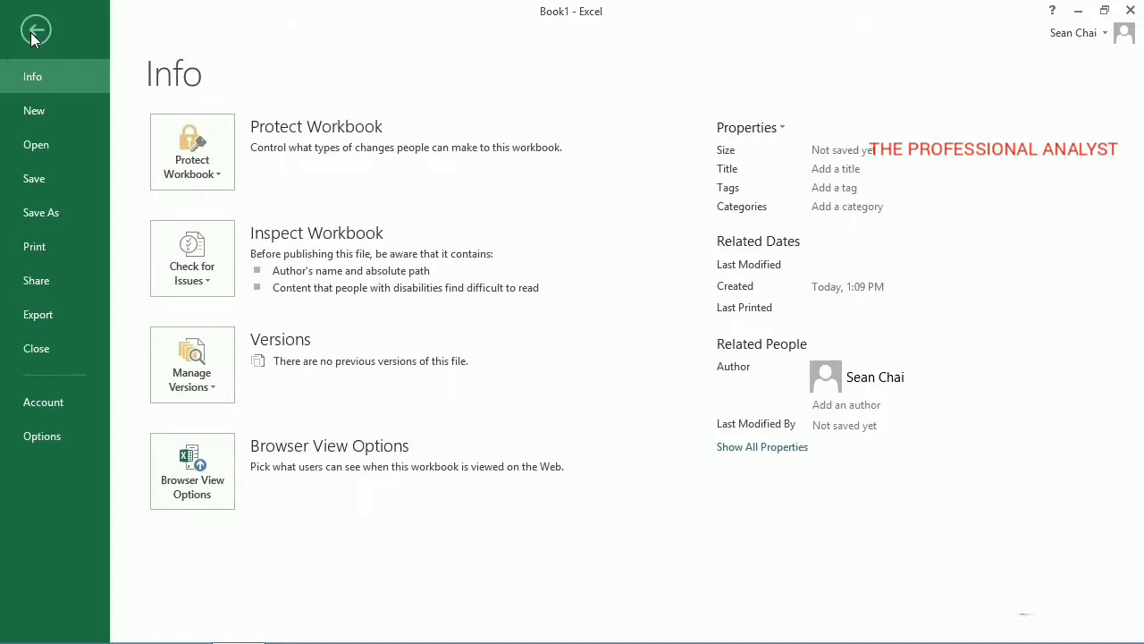
- Tick Developer under Customize Ribbon in Excel Options and return to blank Sheet1
left_click(43, 401)
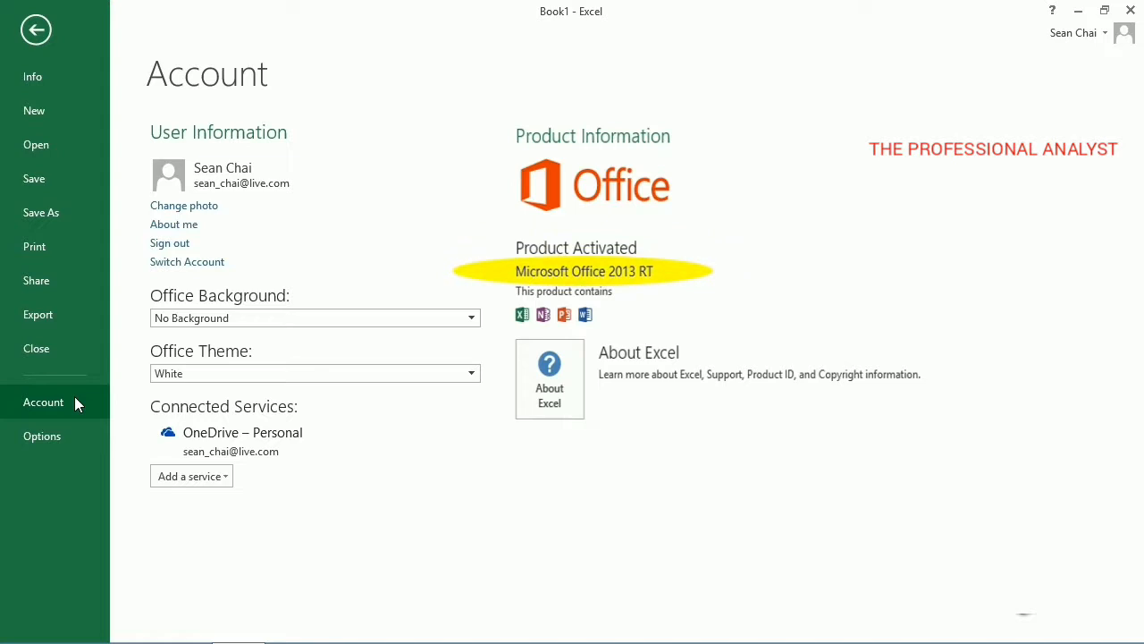
left_click(36, 30)
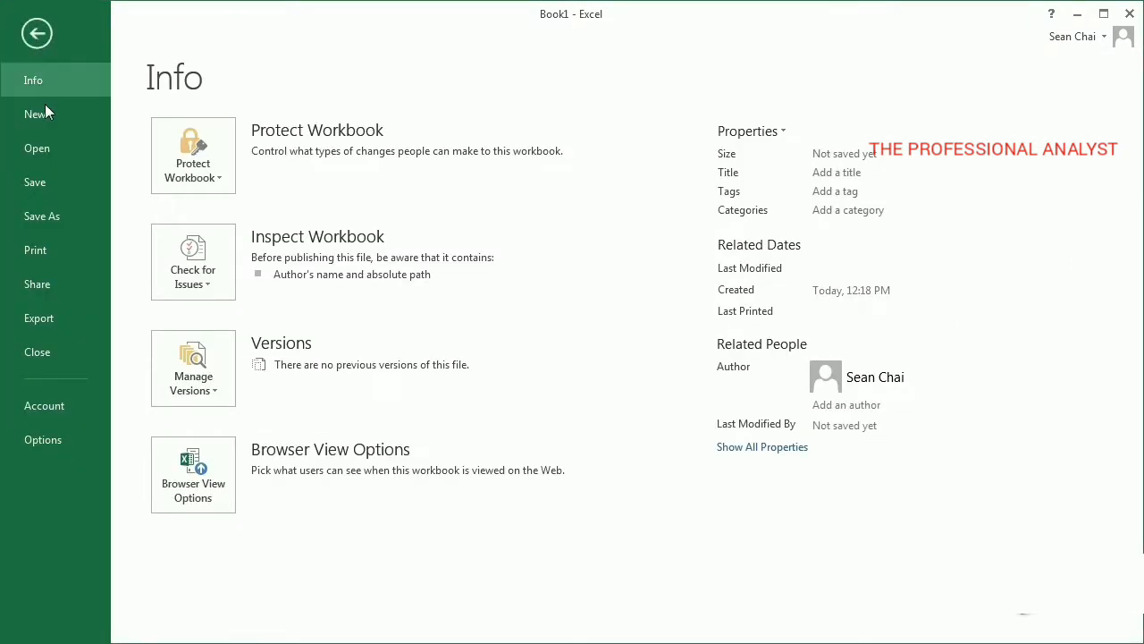
left_click(43, 439)
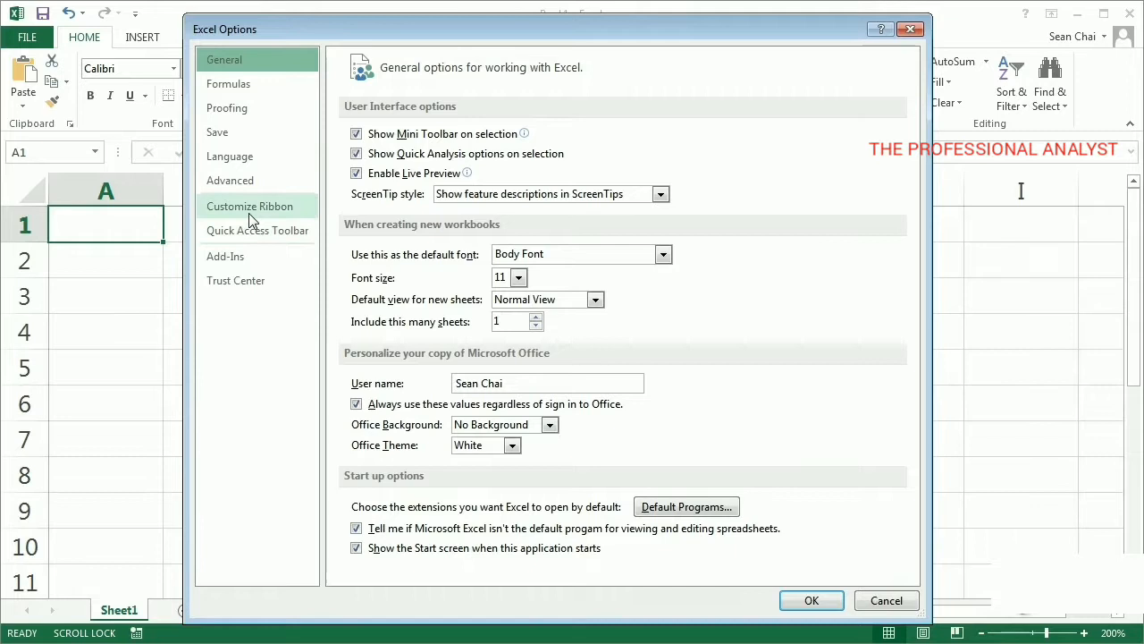
left_click(249, 205)
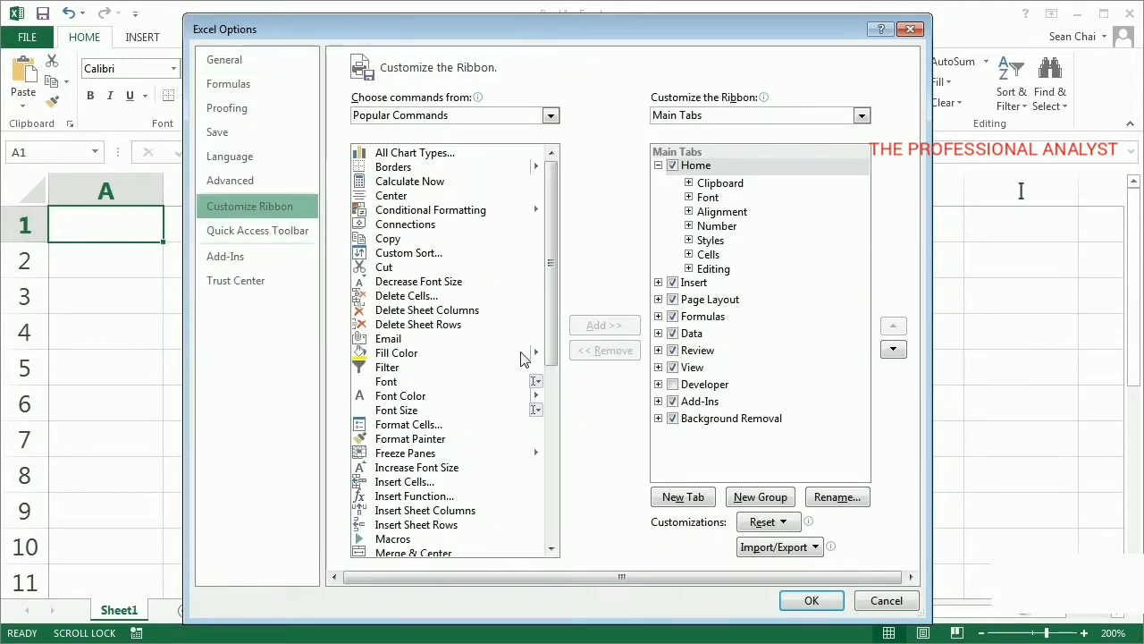
left_click(672, 384)
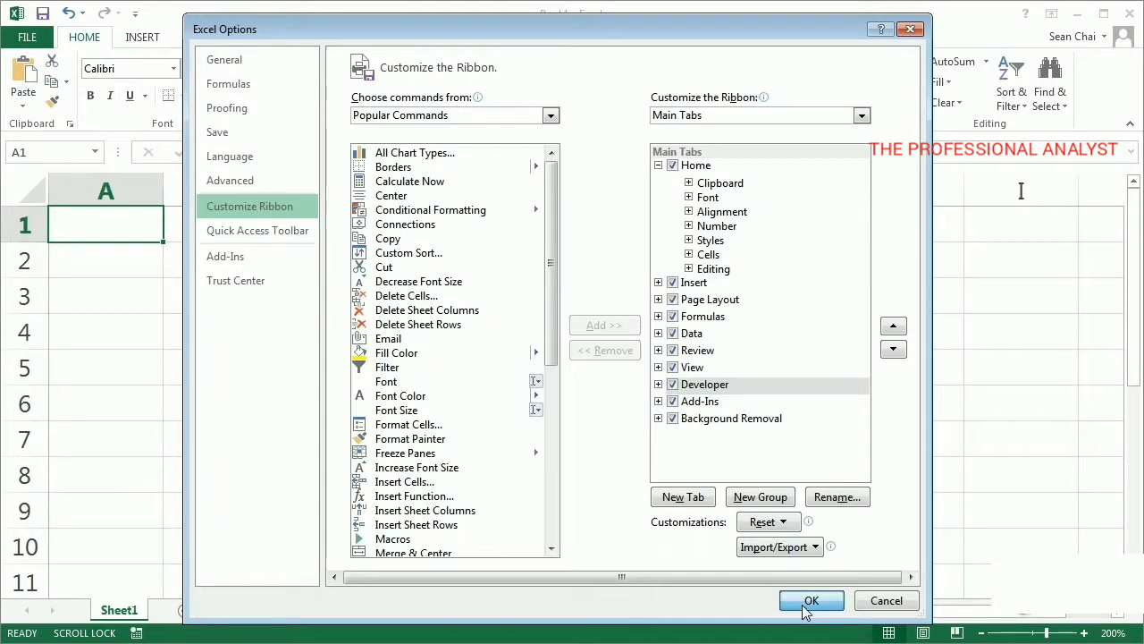
left_click(810, 599)
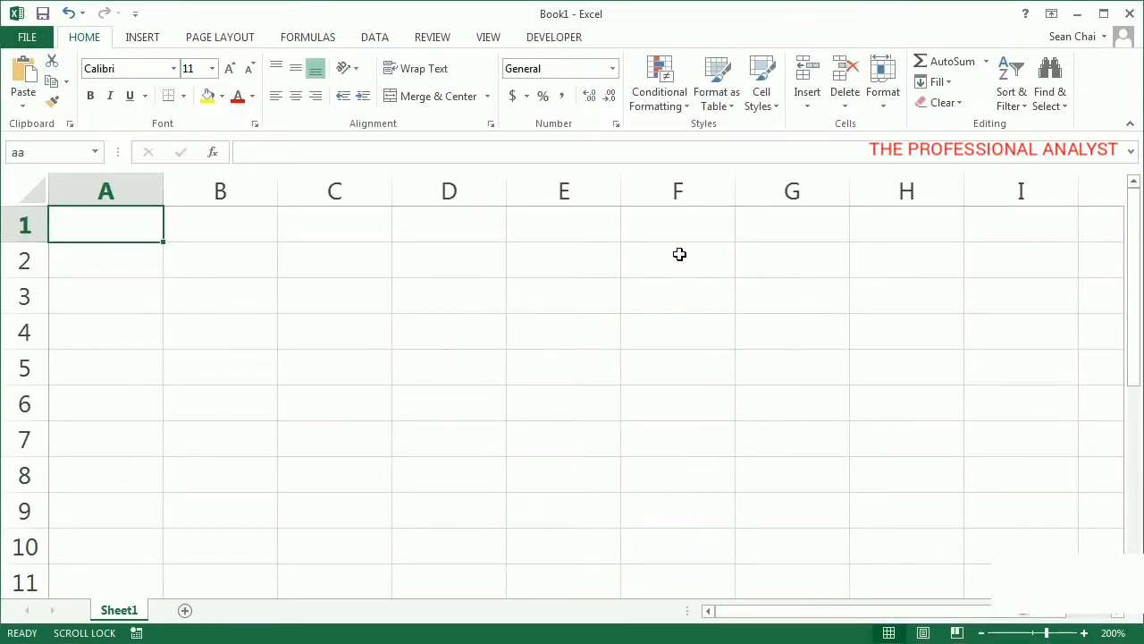
- Switch to the DEVELOPER ribbon tab showing macro, add-in and control commands
left_click(554, 37)
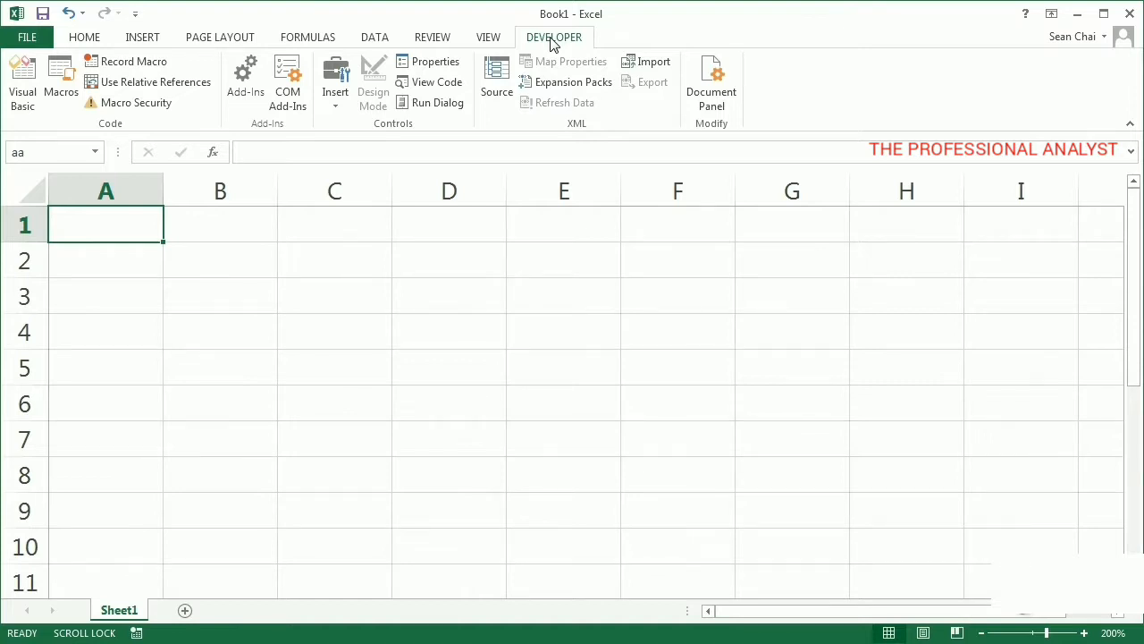
mouse_move(141, 147)
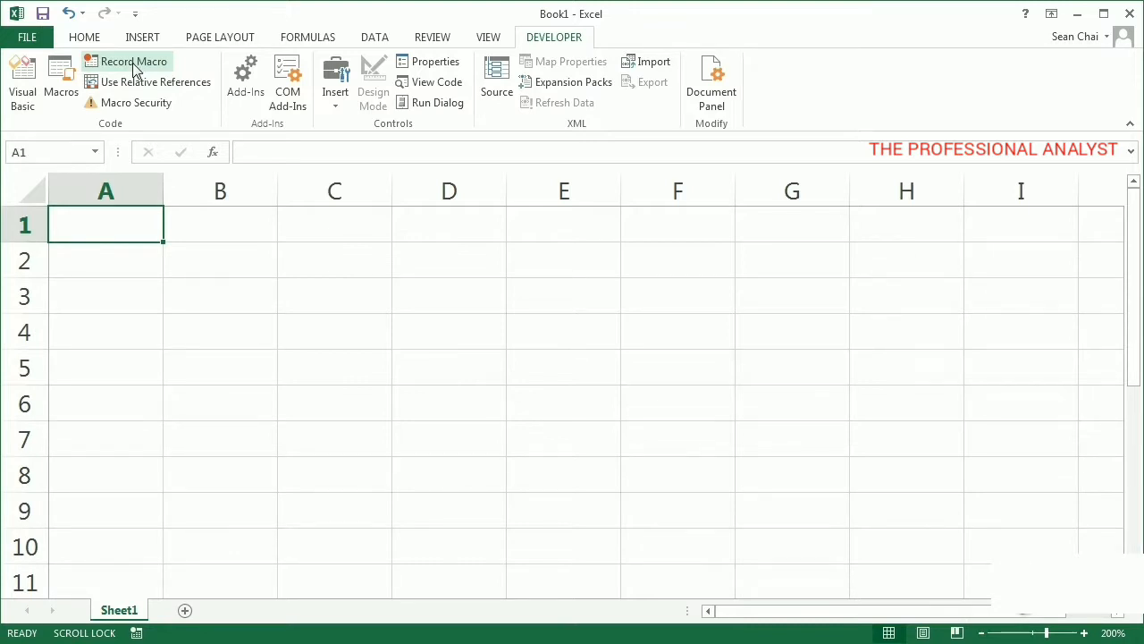
mouse_move(152, 222)
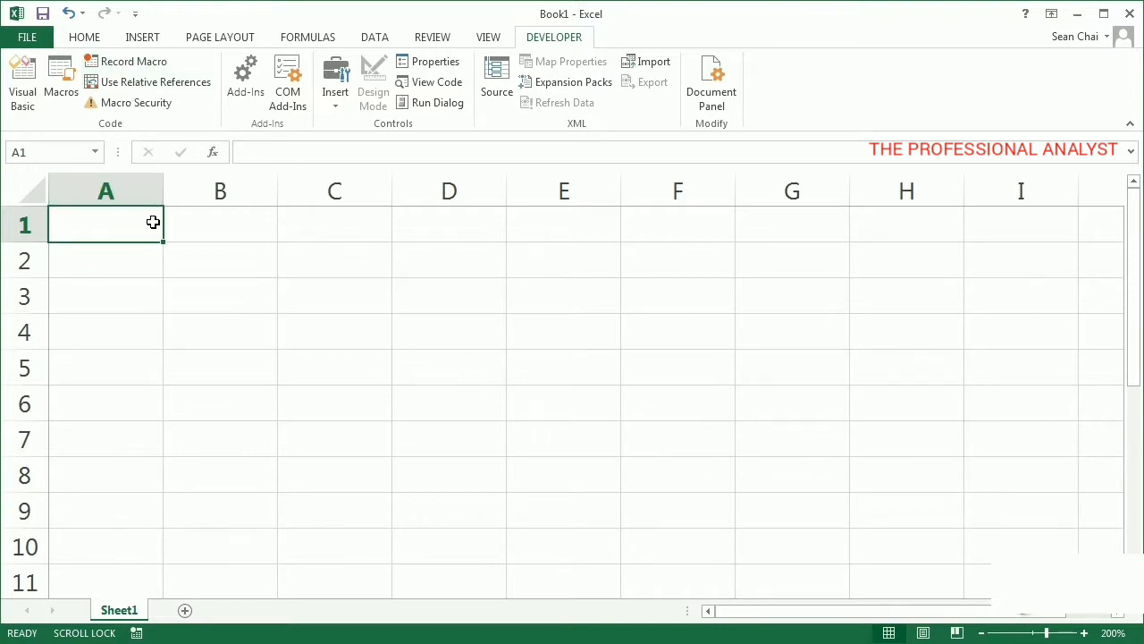
- Enter Sunday in A1 and right-drag to G1, choosing Fill Days
type("S")
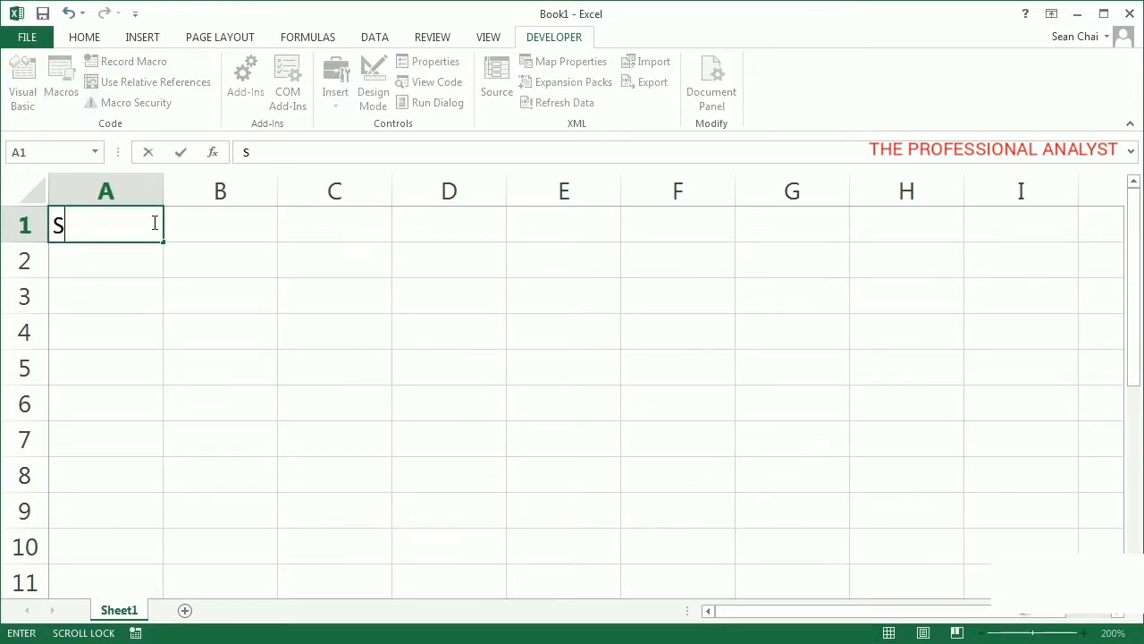
type("unday")
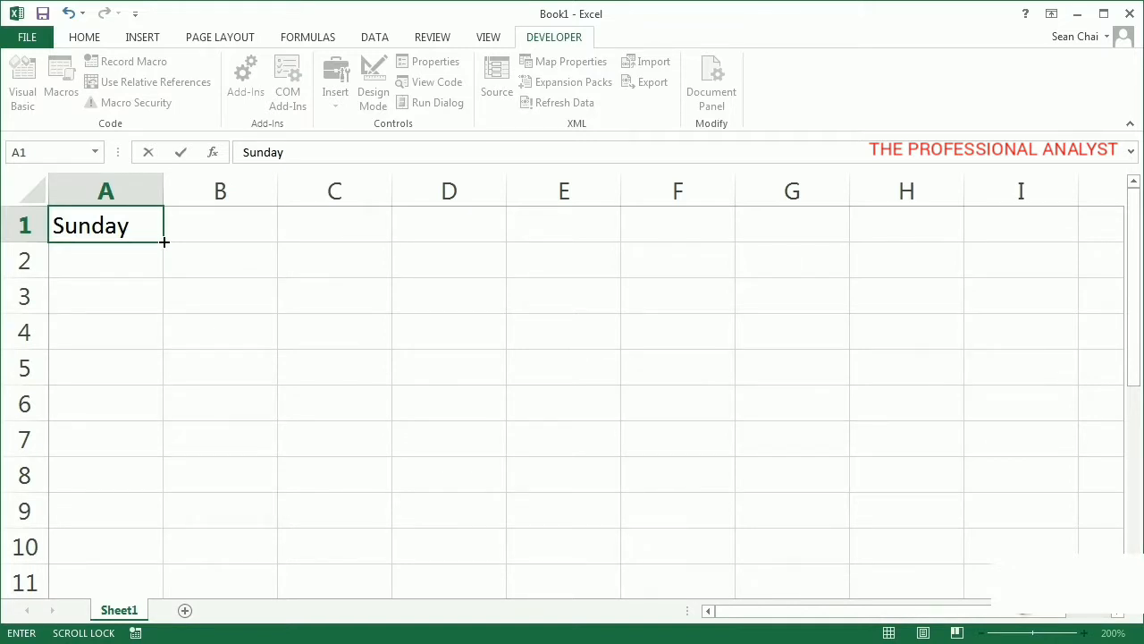
left_click_drag(164, 241, 278, 225)
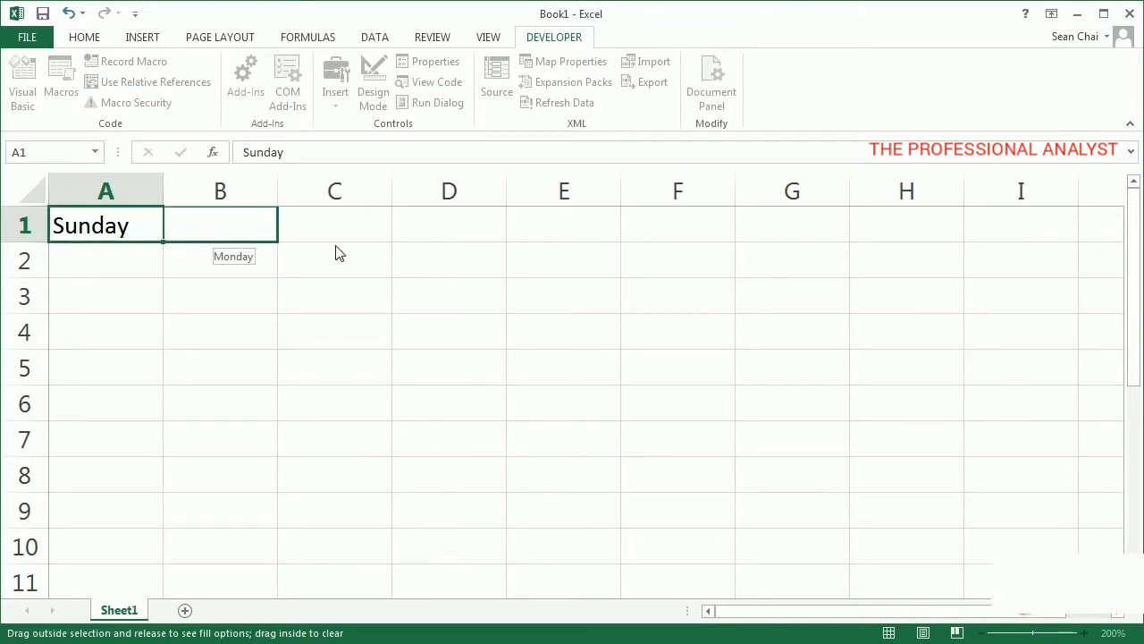
left_click_drag(278, 225, 564, 224)
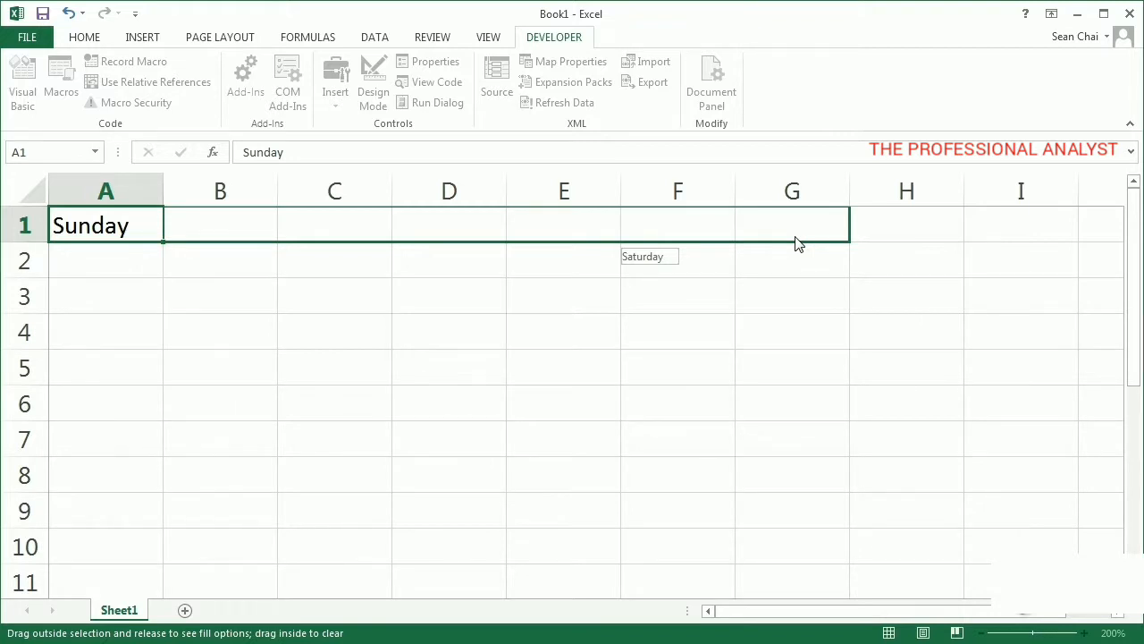
left_click(796, 241)
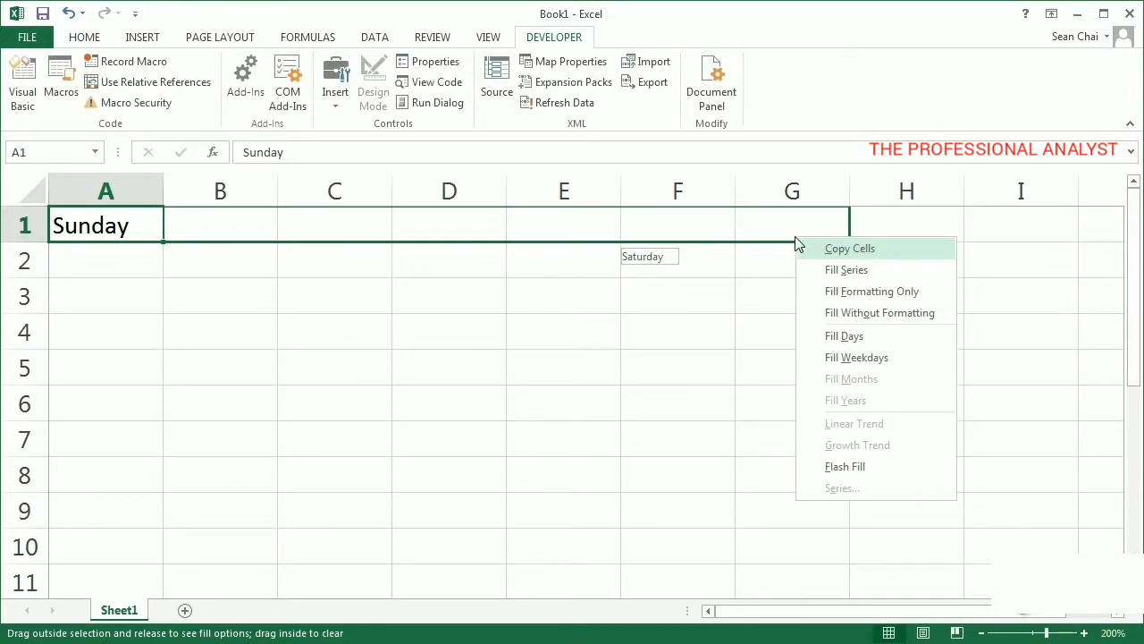
left_click(844, 335)
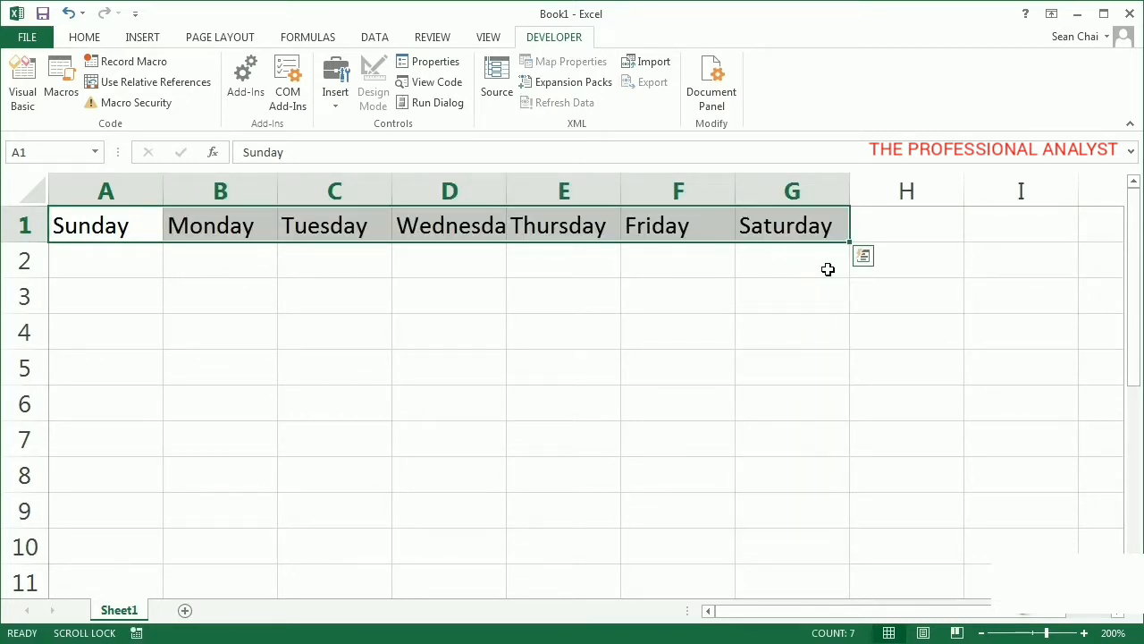
- Delete the day names from A1:G1 and reselect cell A1
key("delete")
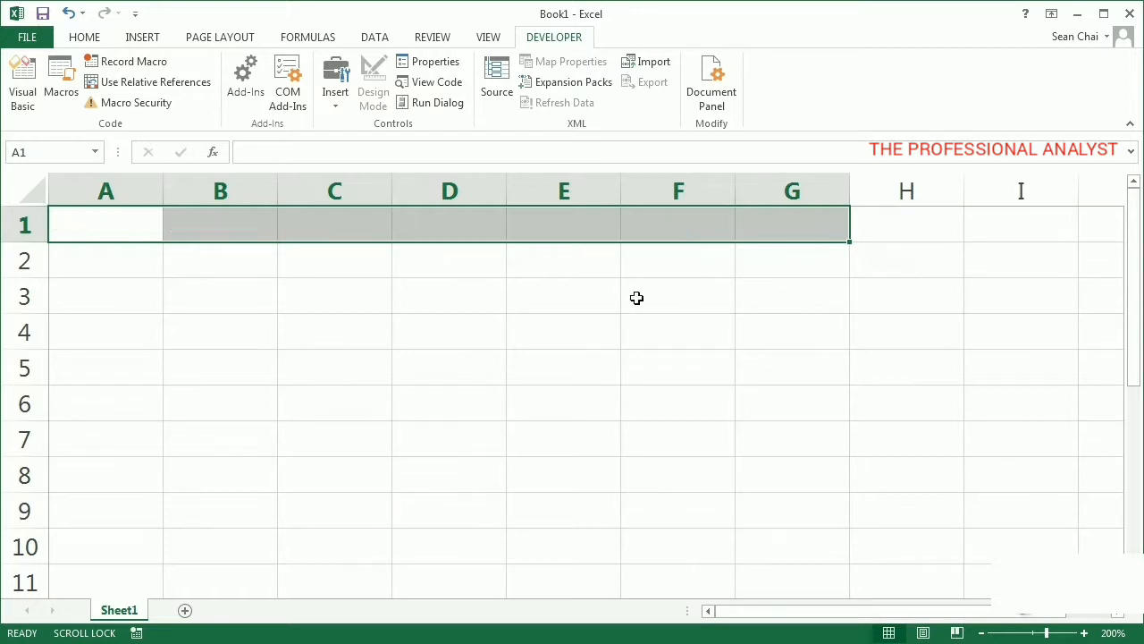
left_click(106, 224)
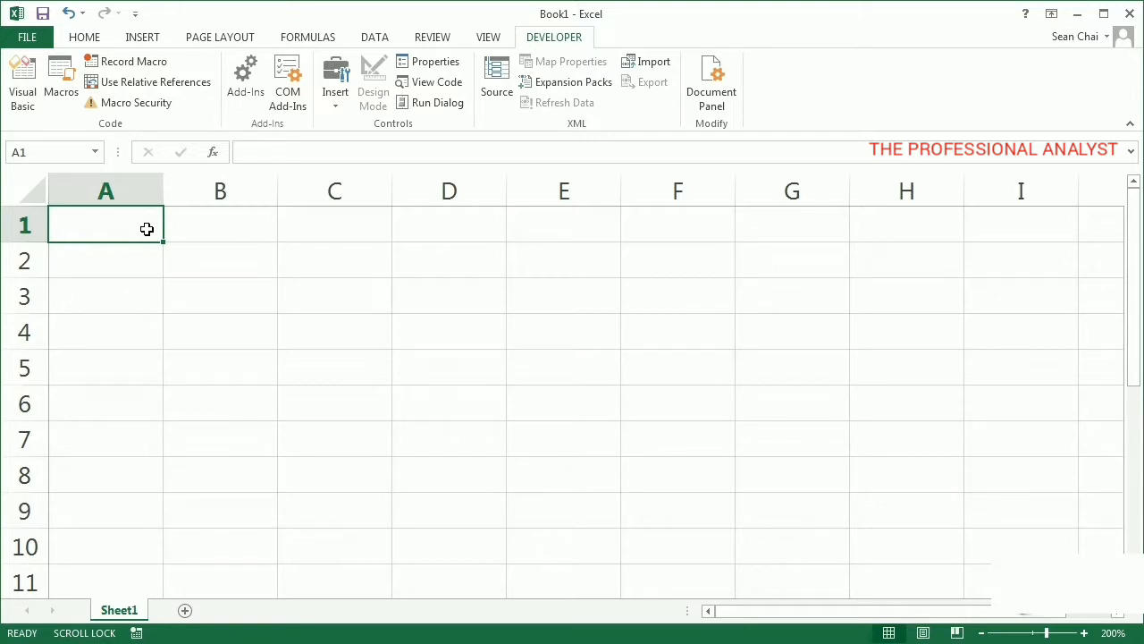
- Start recording a new macro named FillDays
left_click(134, 61)
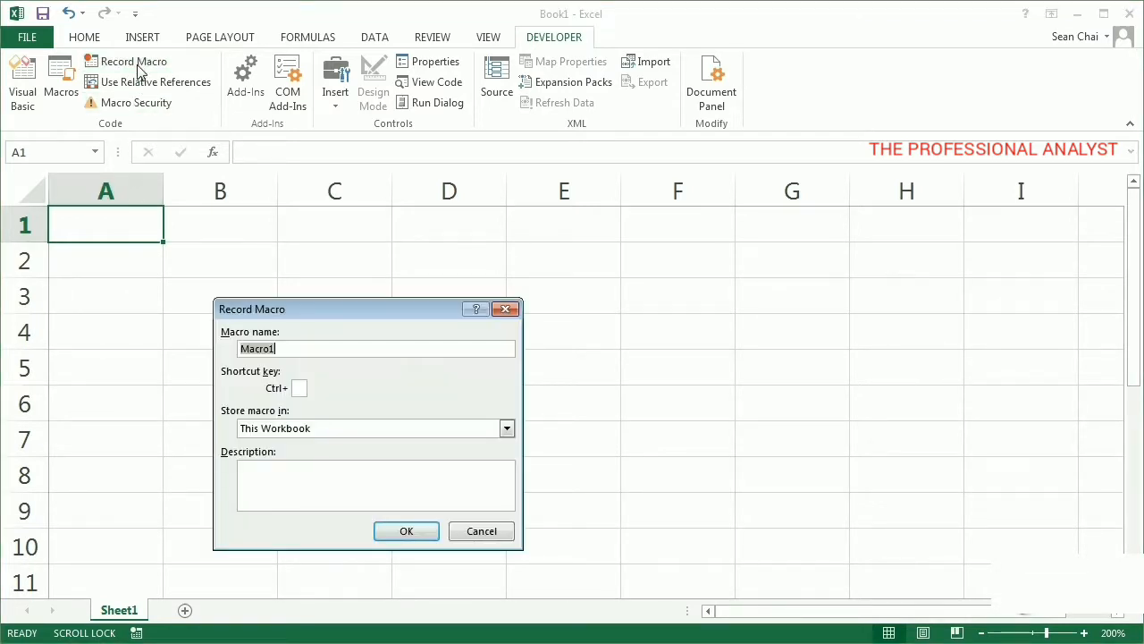
type("Fil")
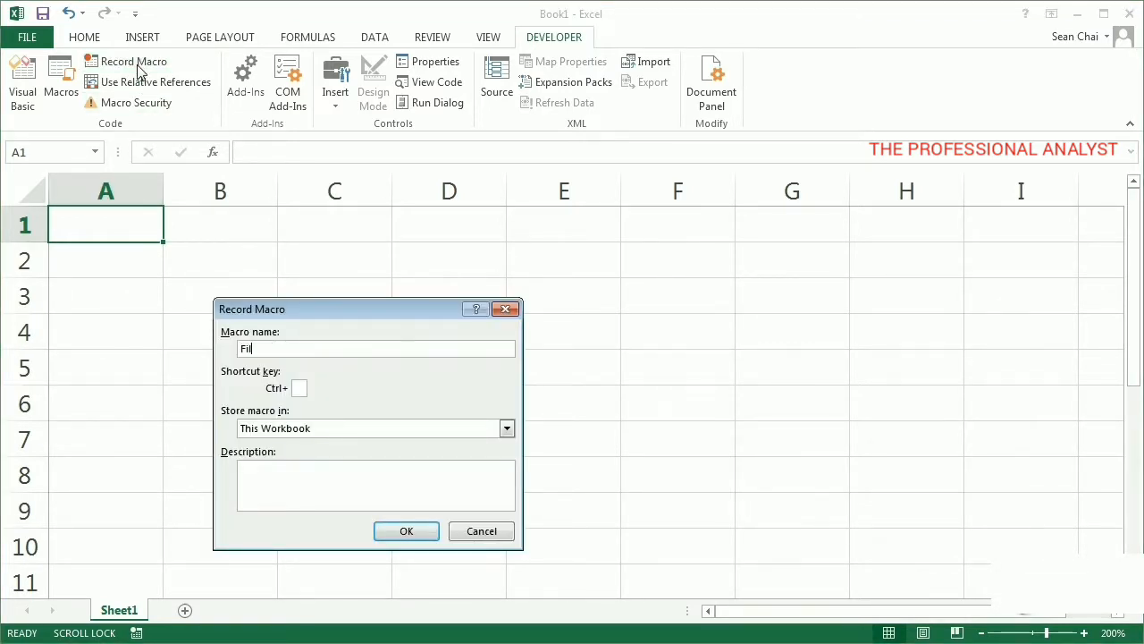
type("lDays")
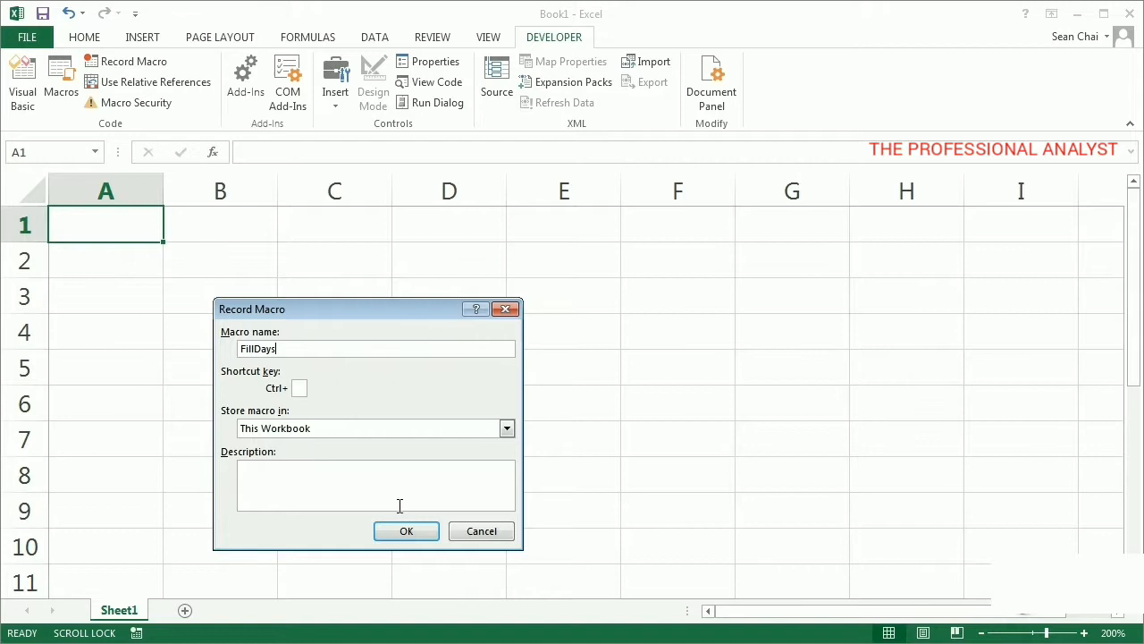
left_click(406, 530)
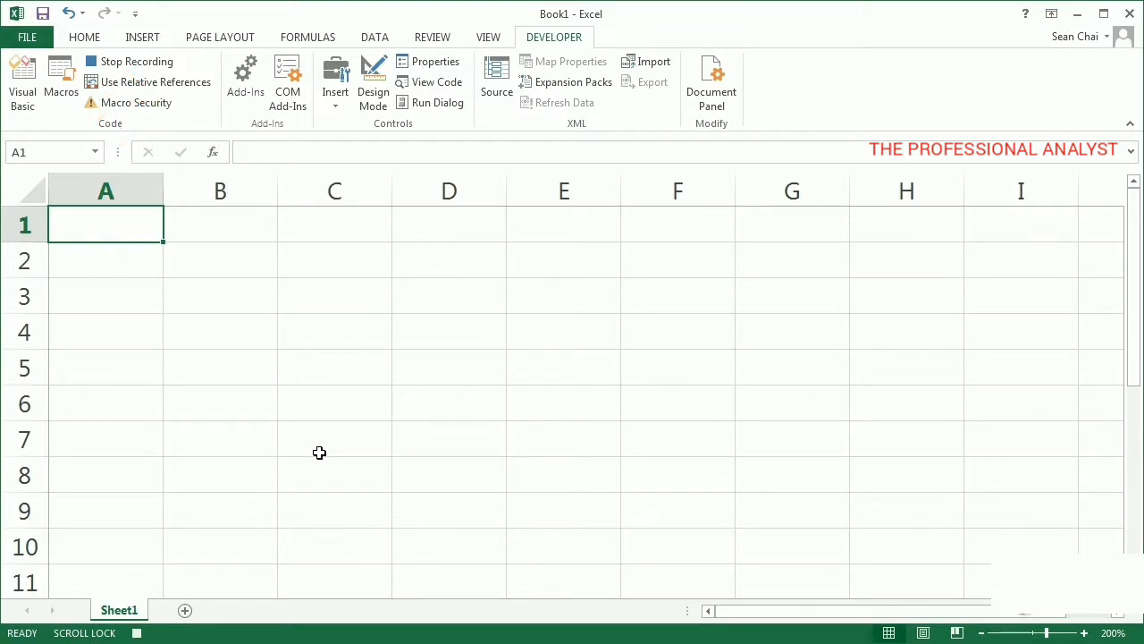
- Type Sunday in A1 and Fill Days across to G1 while recording
double_click(106, 225)
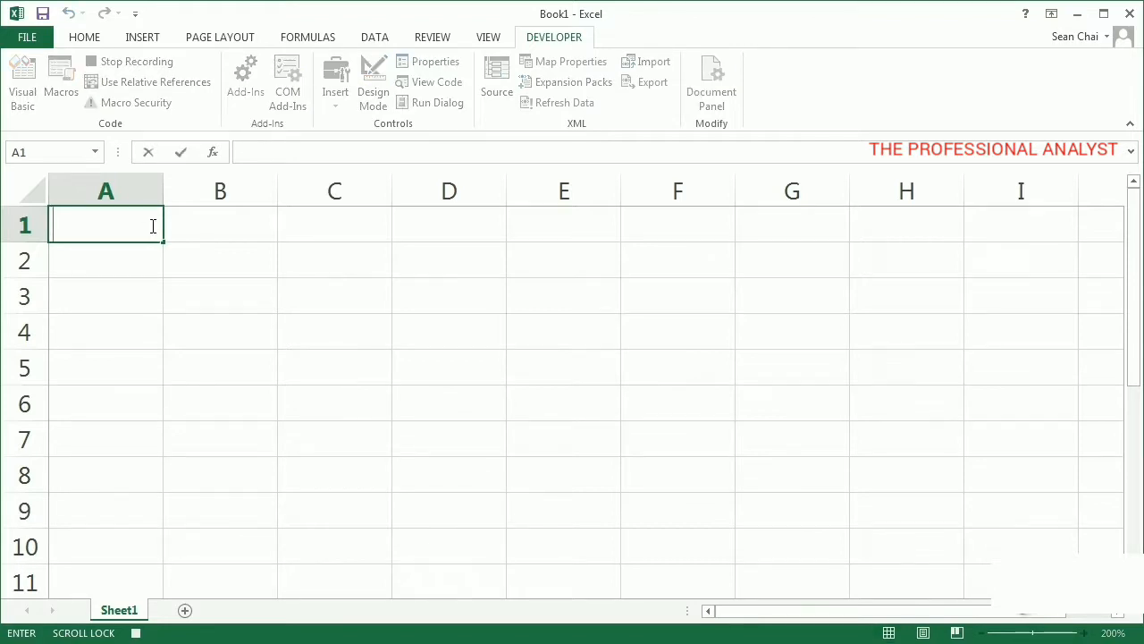
type("Sunday")
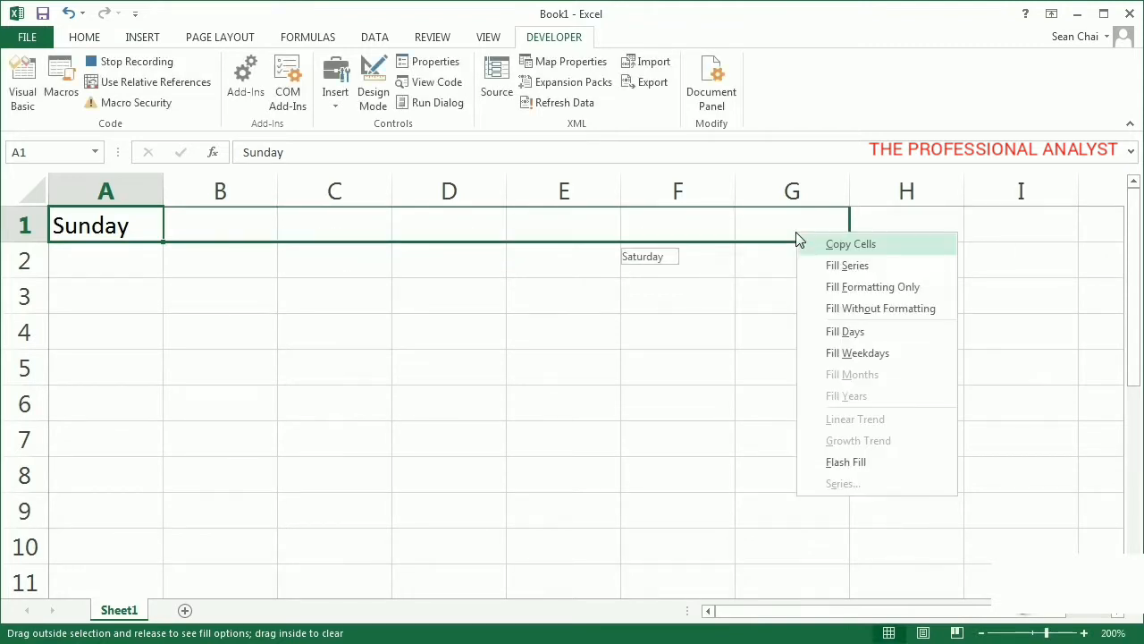
left_click(847, 265)
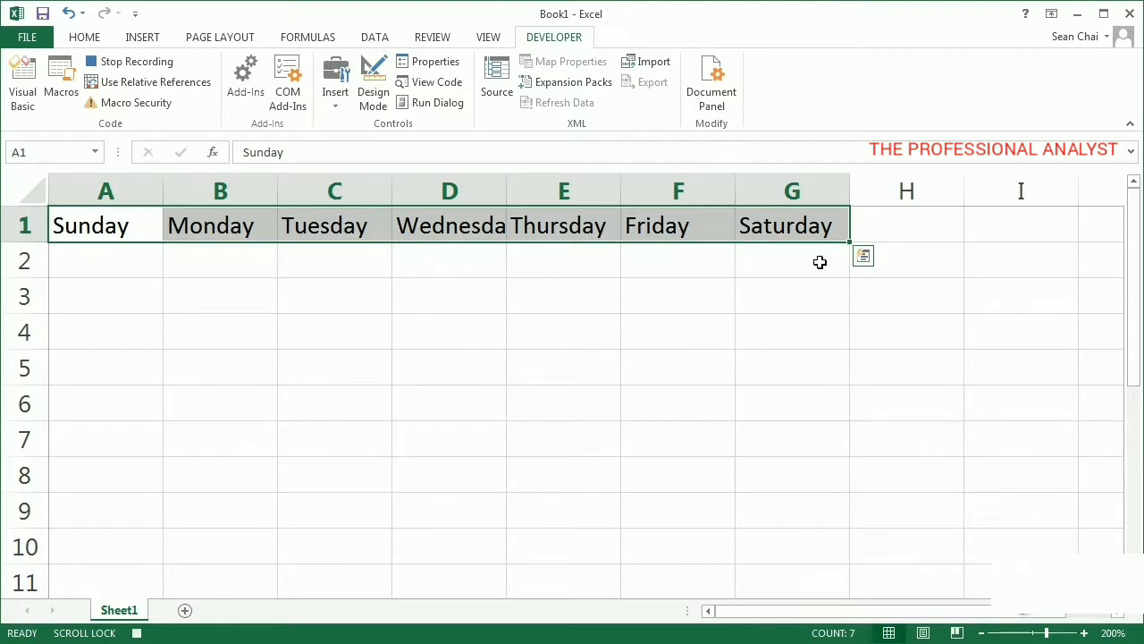
mouse_move(671, 279)
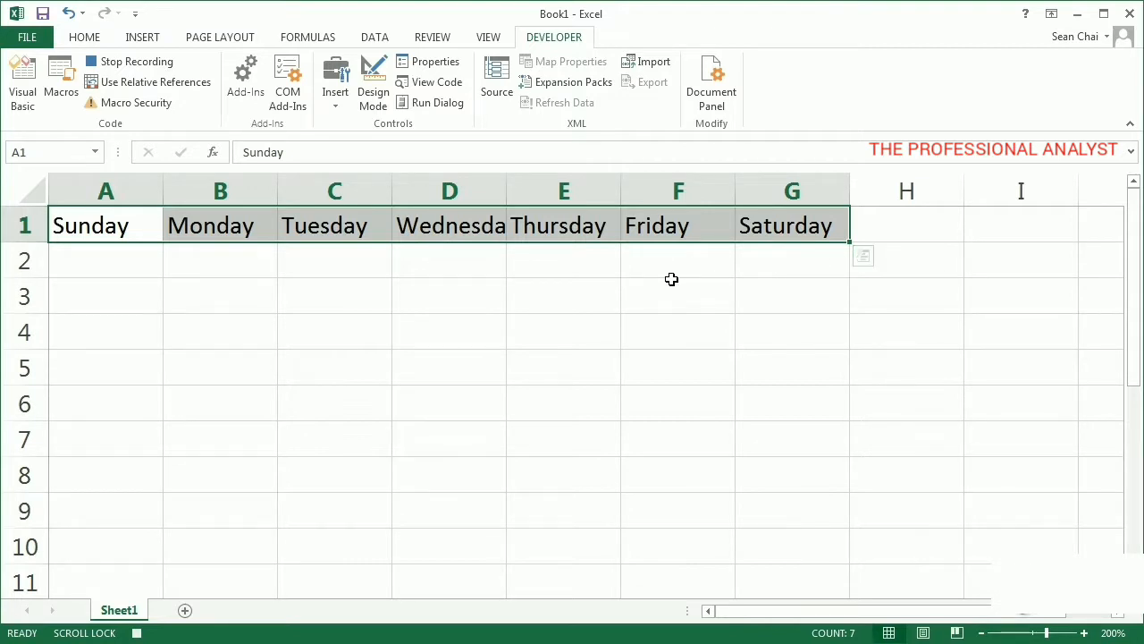
- Stop the FillDays recording and reselect cell A1
left_click(136, 61)
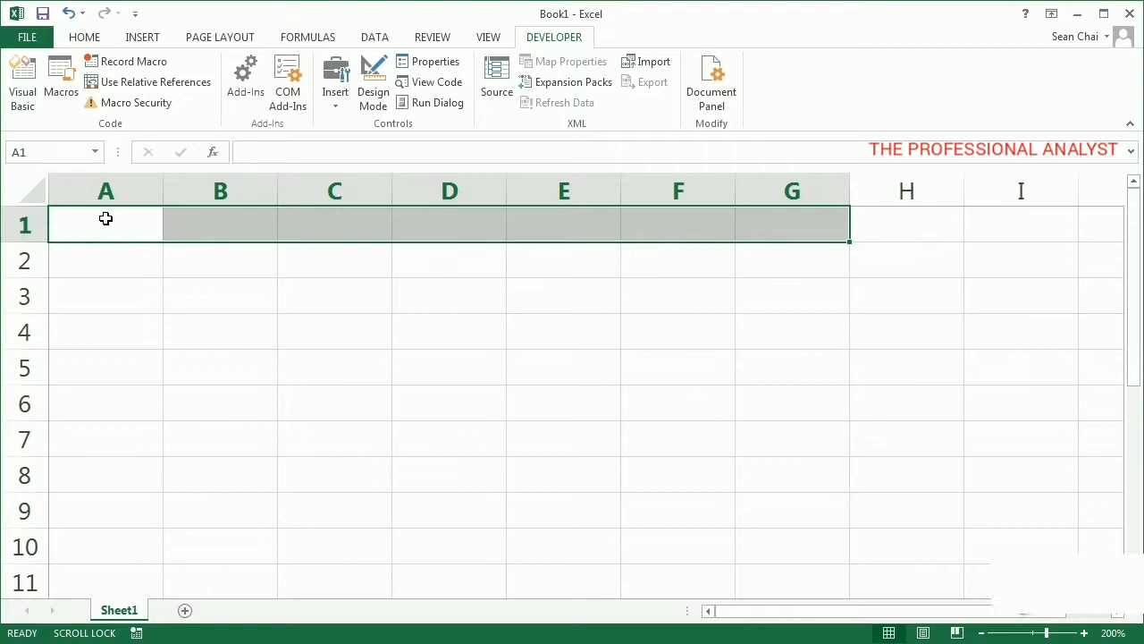
left_click(106, 225)
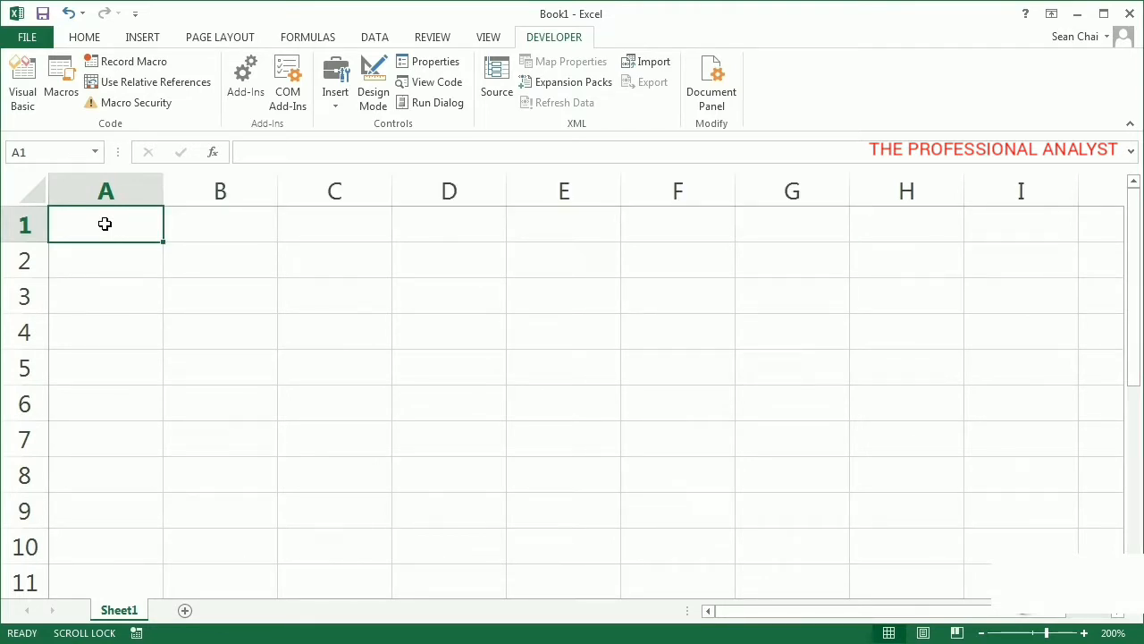
mouse_move(61, 76)
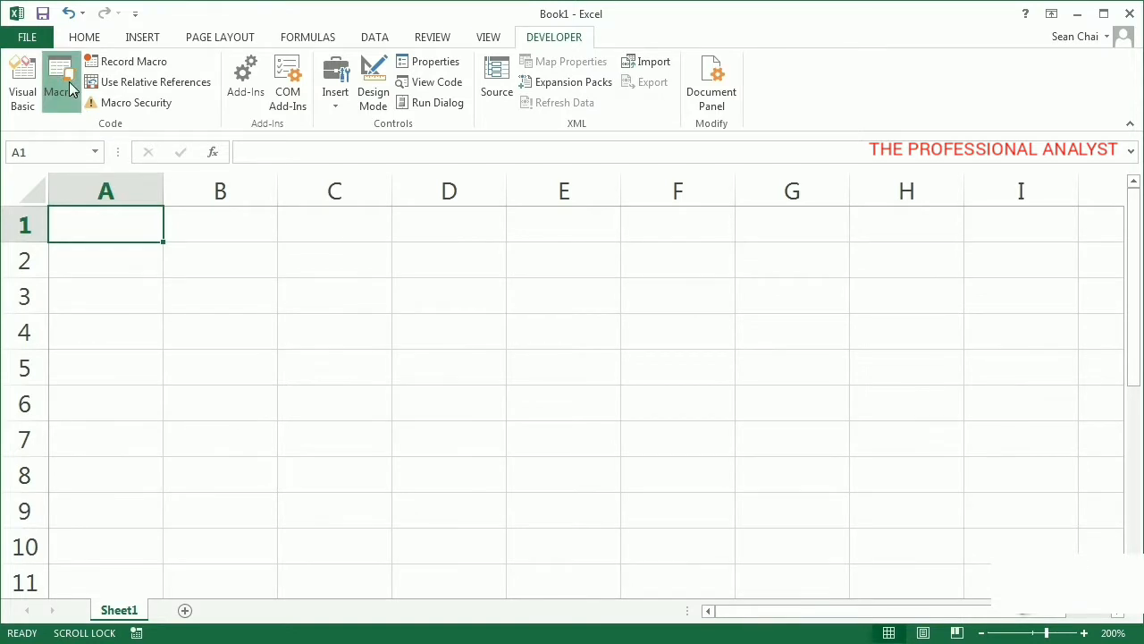
- Run FillDays from the Macros list to refill A1:G1 with the days
left_click(59, 80)
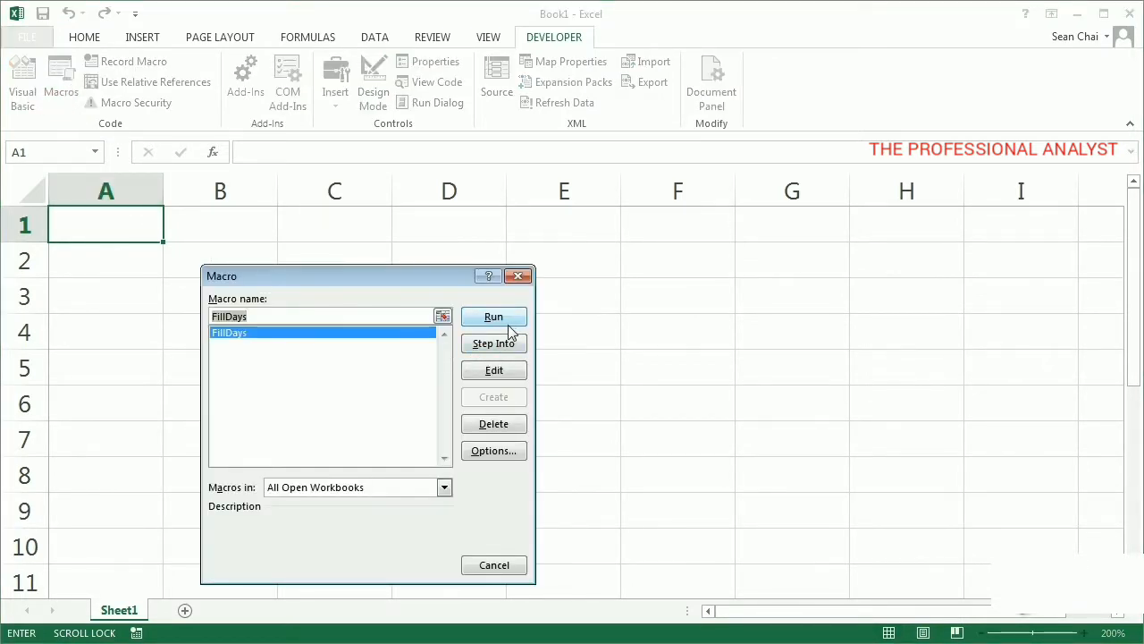
left_click(493, 315)
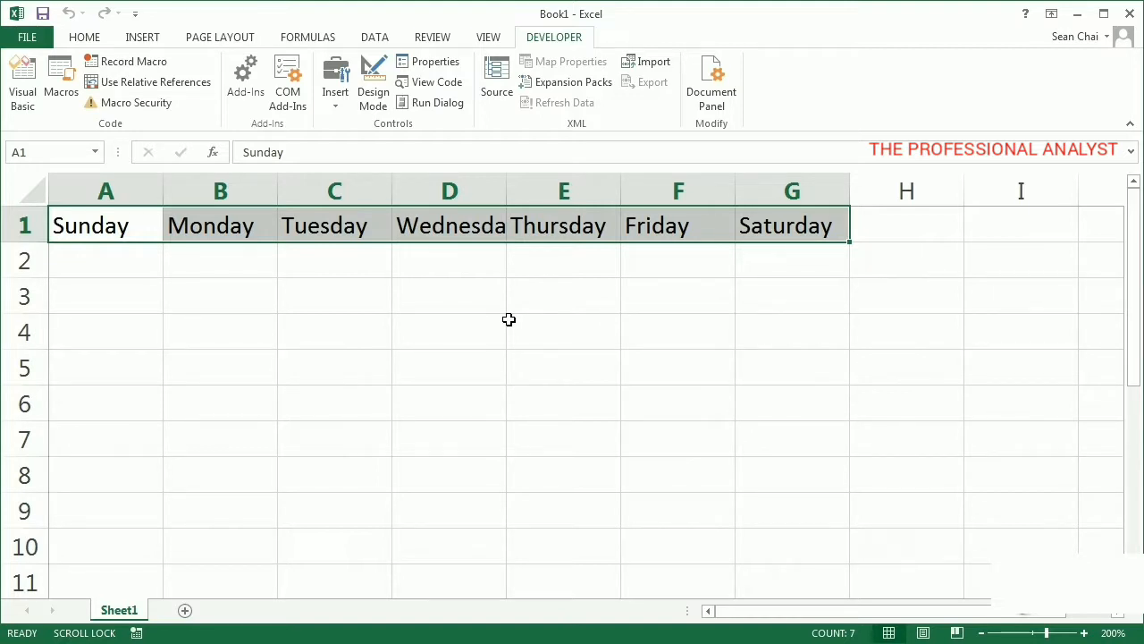
- Clear row 1, select cell C3, and open the Macros list
key("Delete")
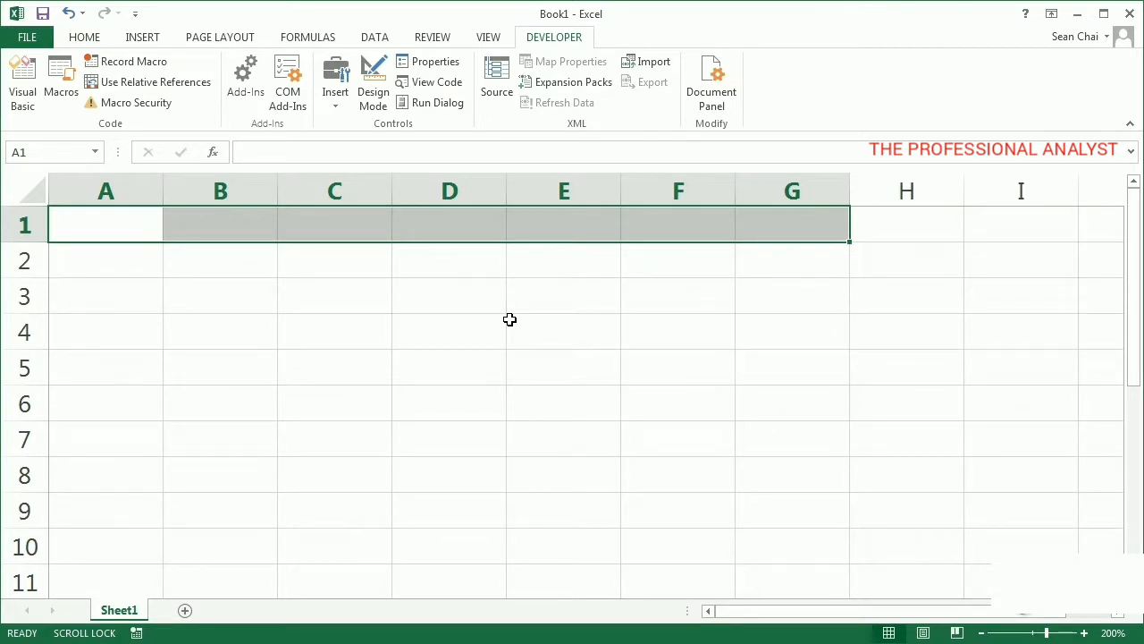
mouse_move(347, 296)
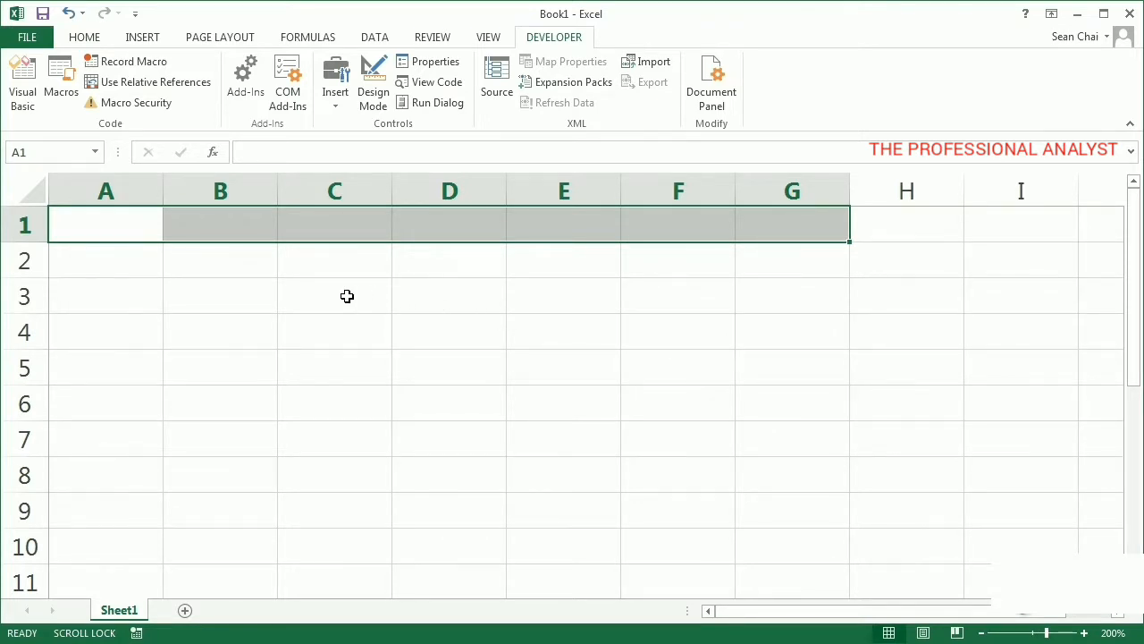
left_click(334, 295)
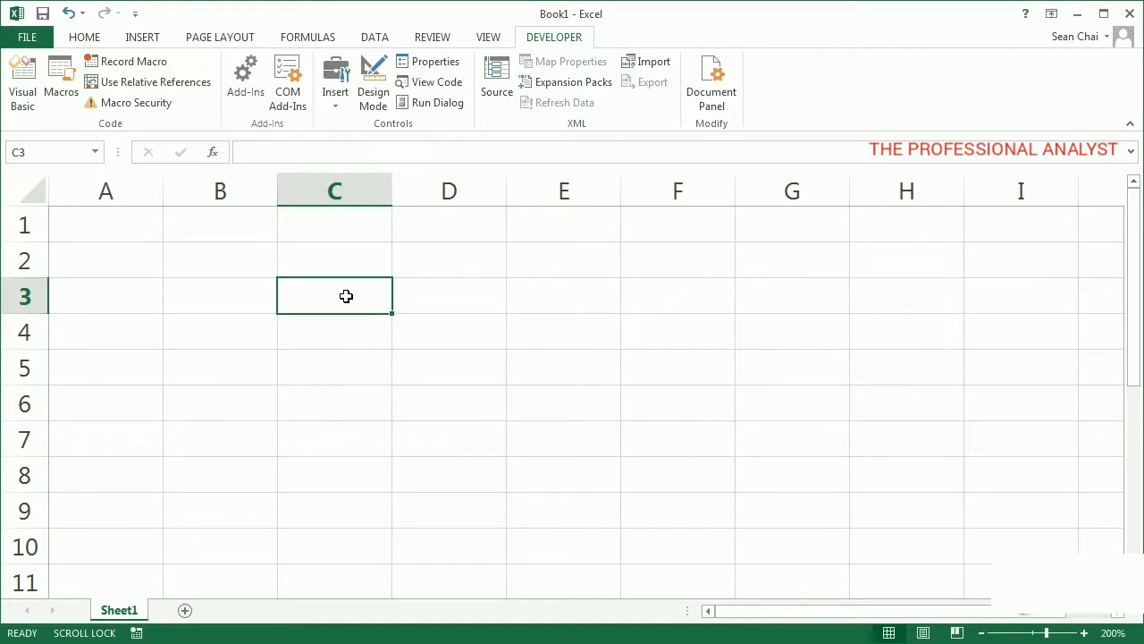
mouse_move(125, 140)
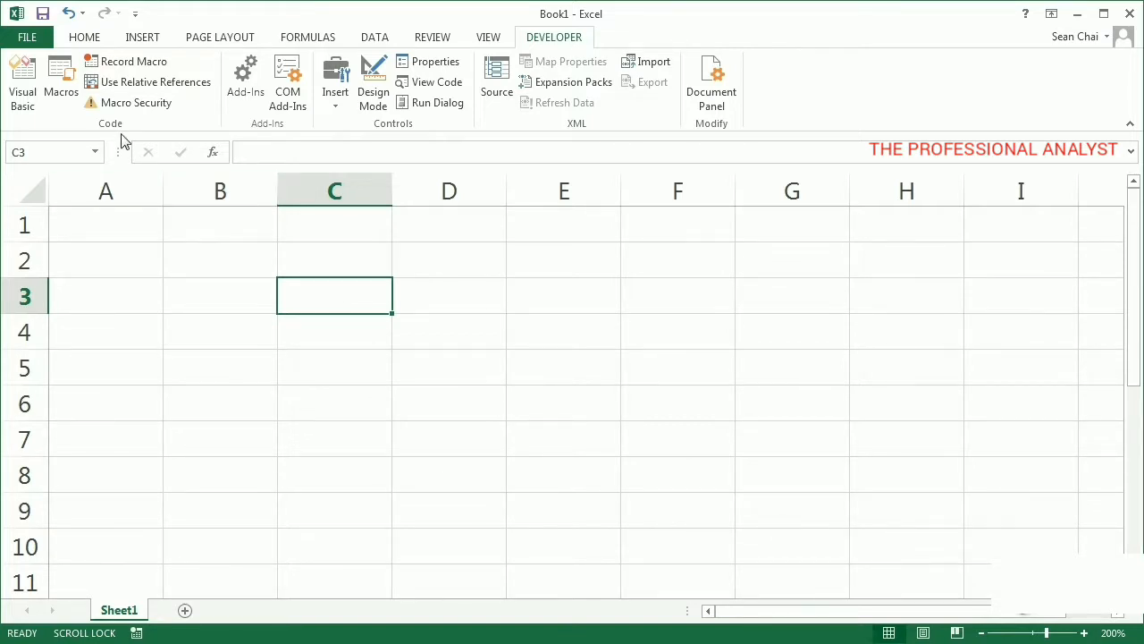
left_click(61, 81)
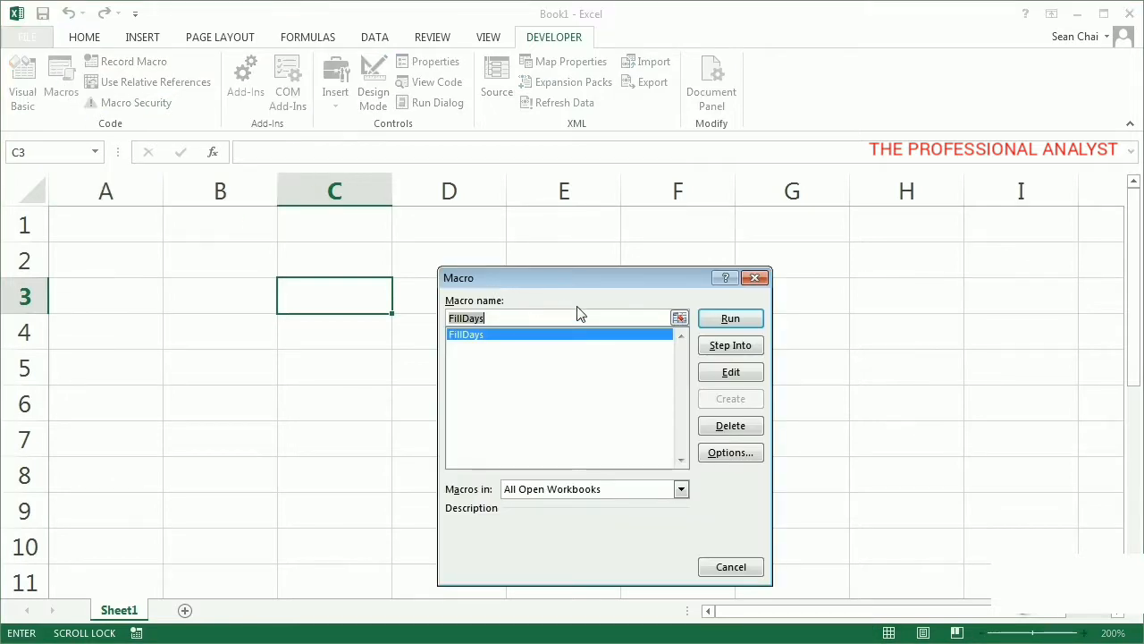
- Run FillDays from C3, delete the days it wrote to row 1, and type Sunday
left_click(730, 318)
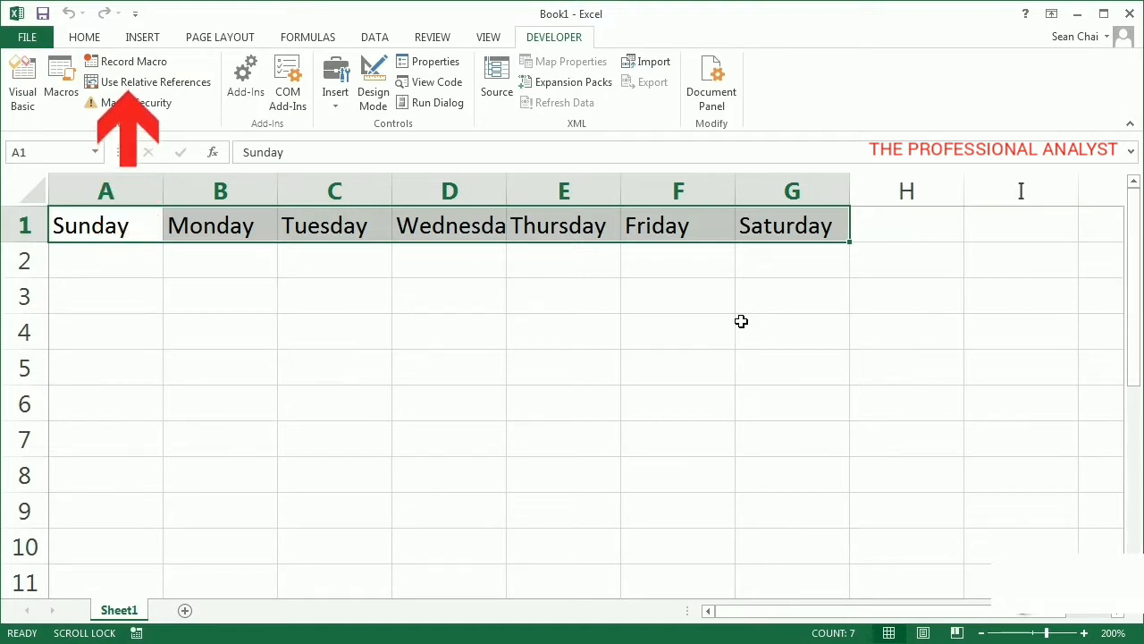
key("Delete")
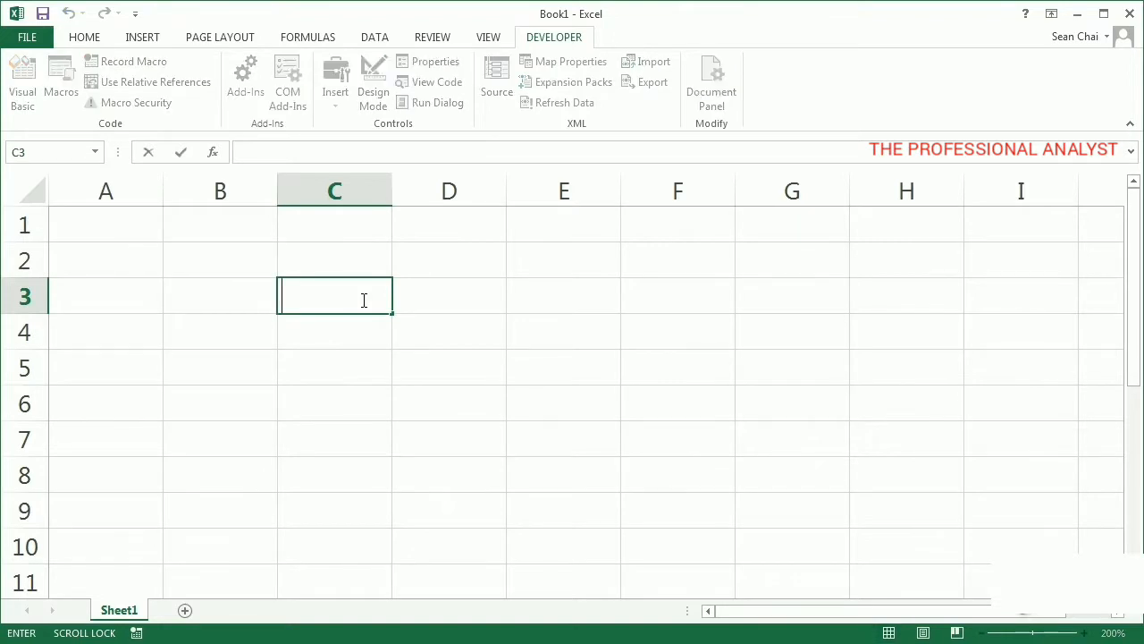
type("Sunday")
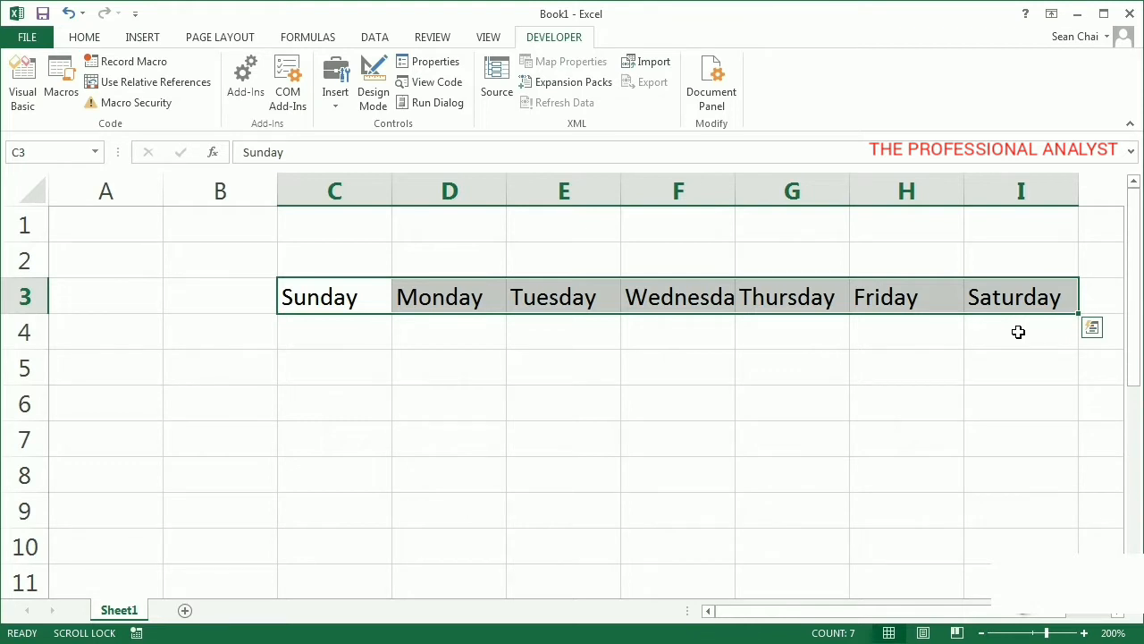
- Clear the days from C3:I3 and switch macro recording to relative references
key("Delete")
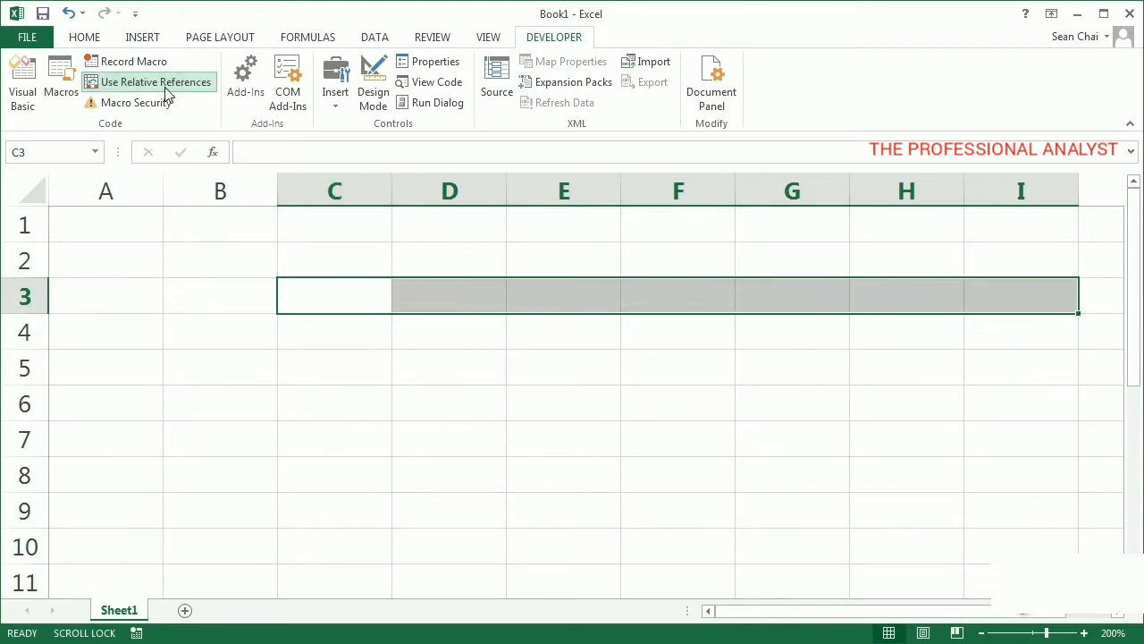
mouse_move(176, 140)
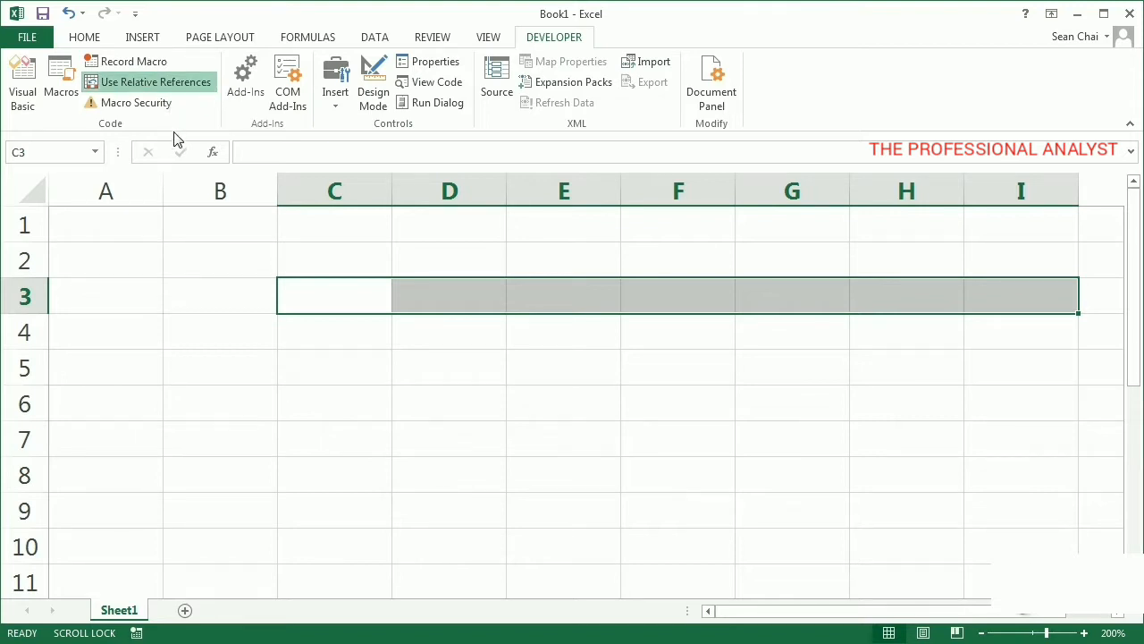
left_click(219, 367)
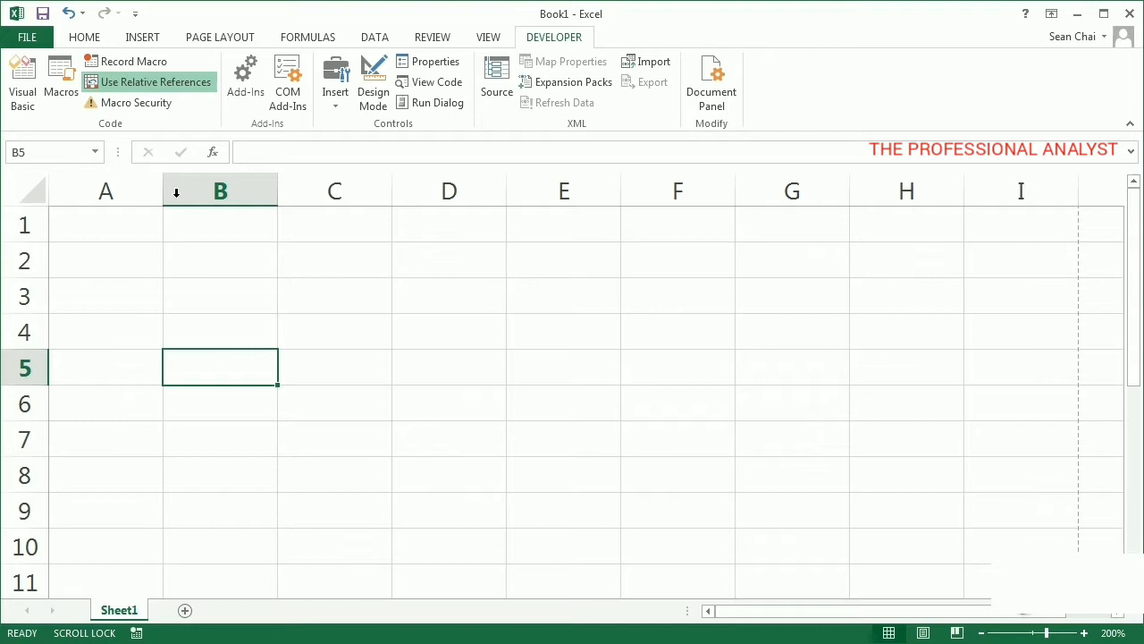
left_click(135, 61)
type("FillDaysRela")
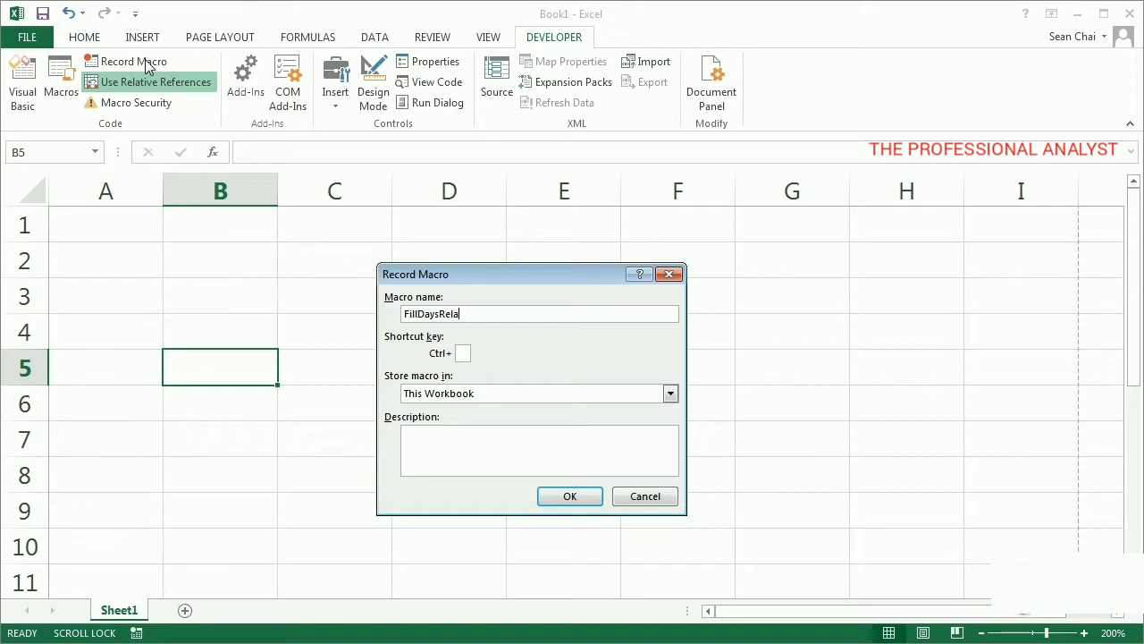
- Record the FillDaysRelative macro: Sunday in B5, filled through Saturday to H5
type("tive")
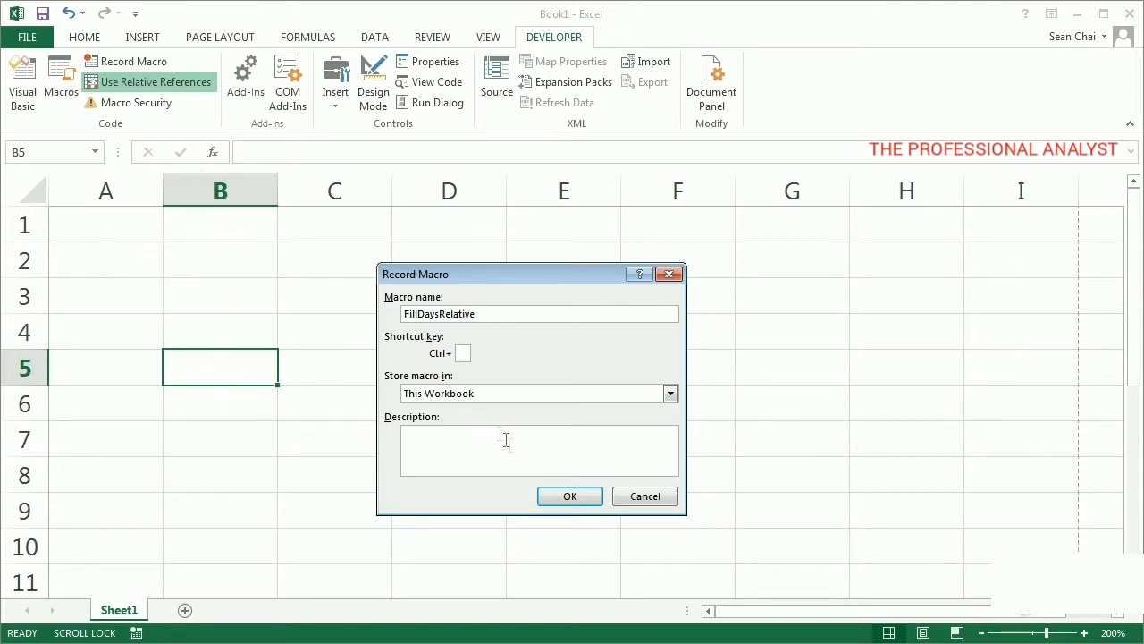
left_click(569, 496)
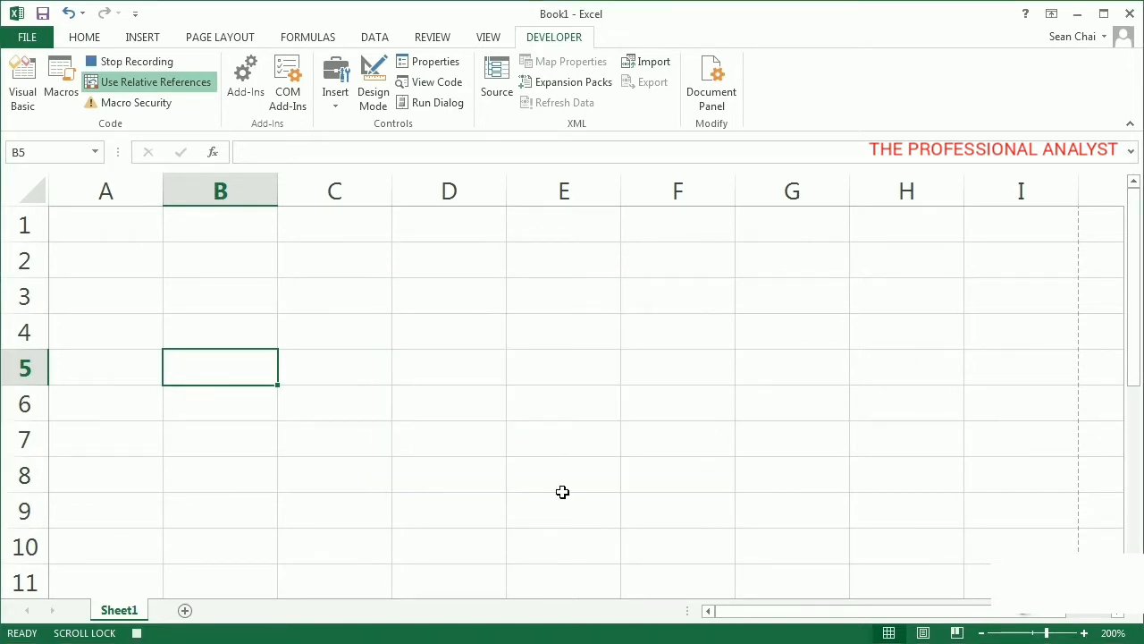
type("Sunday")
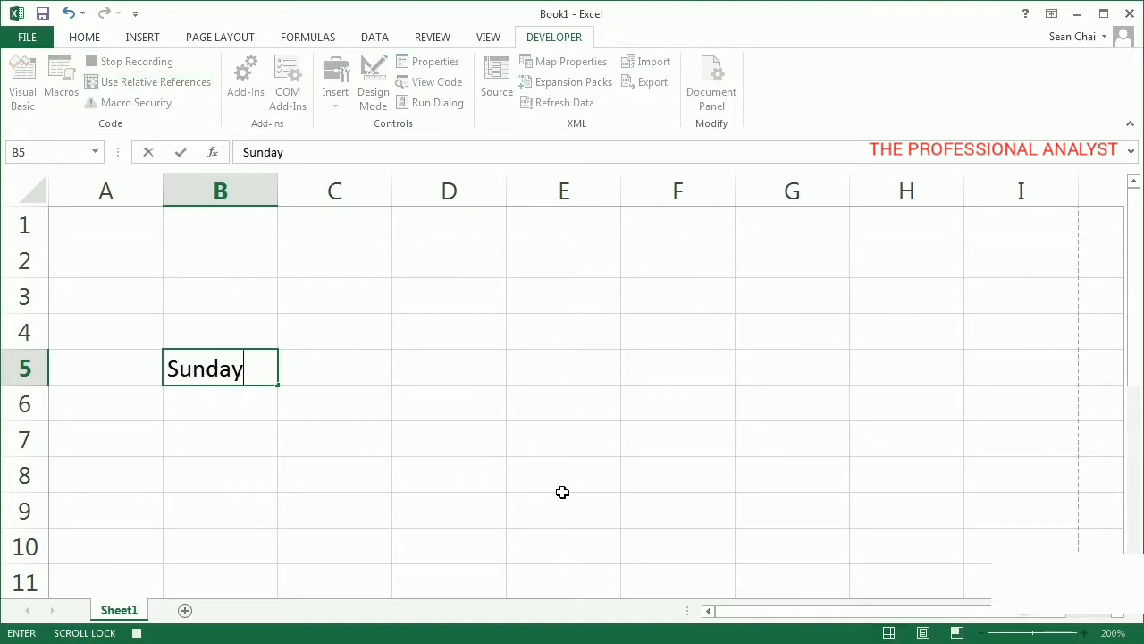
left_click_drag(277, 367, 964, 367)
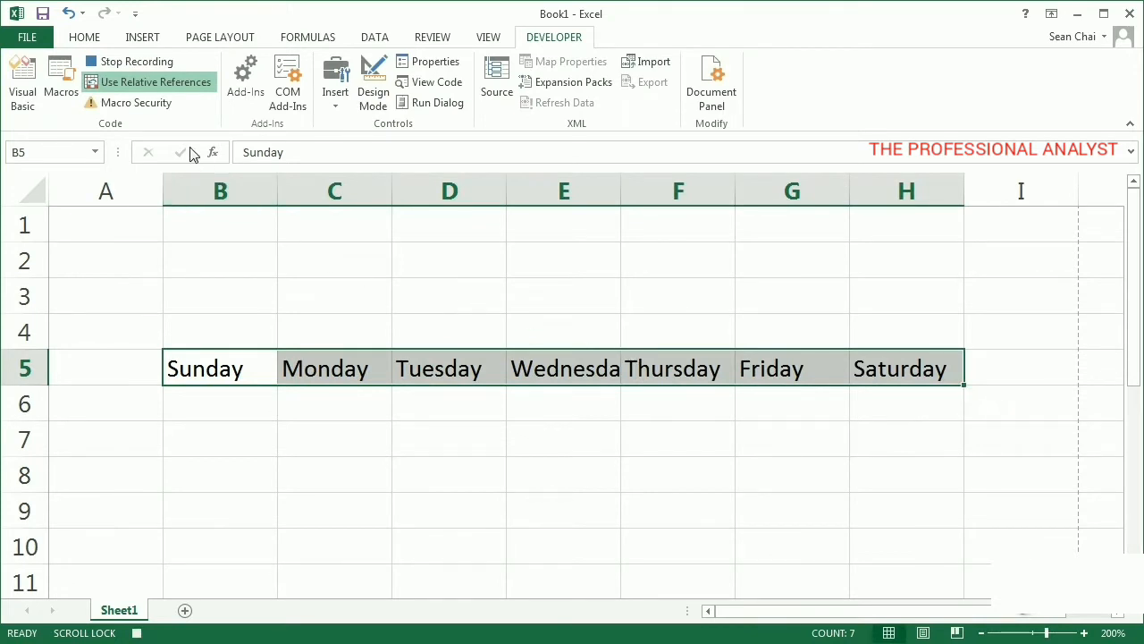
left_click(130, 61)
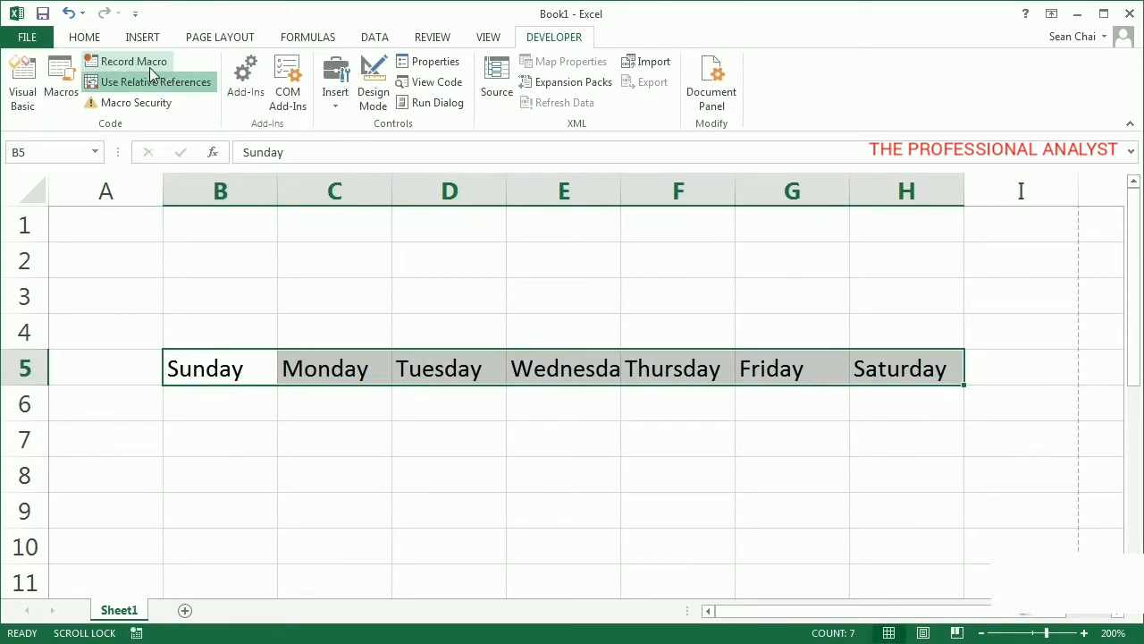
- Clear row 5, then run FillDaysRelative from C7 to fill Sunday–Saturday across C7:I7
key("Delete")
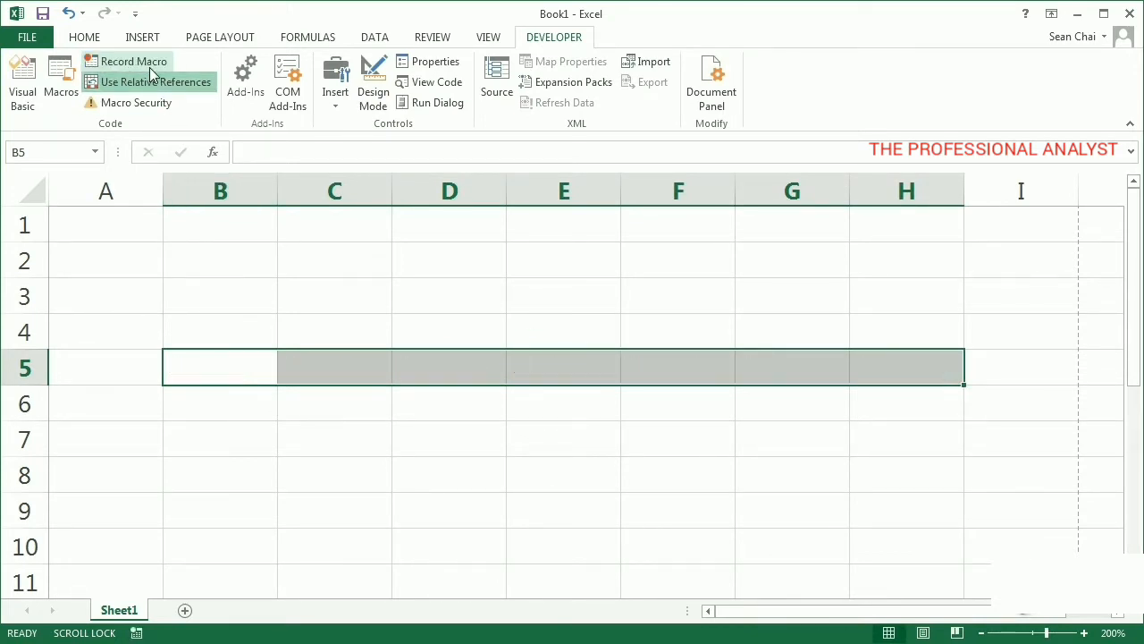
left_click(334, 438)
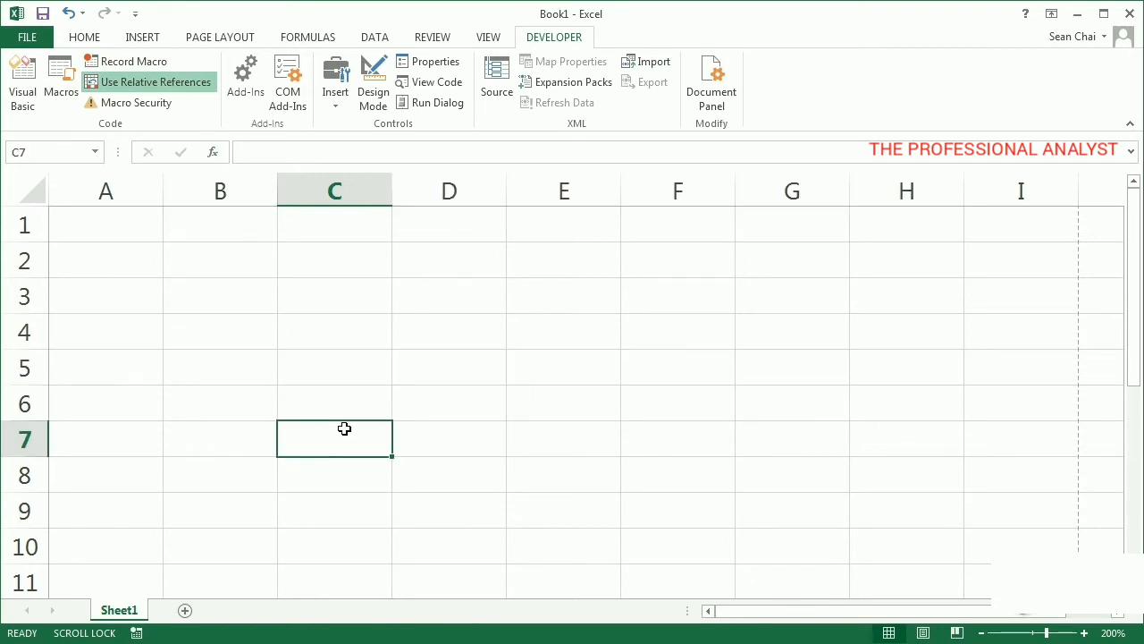
left_click(60, 80)
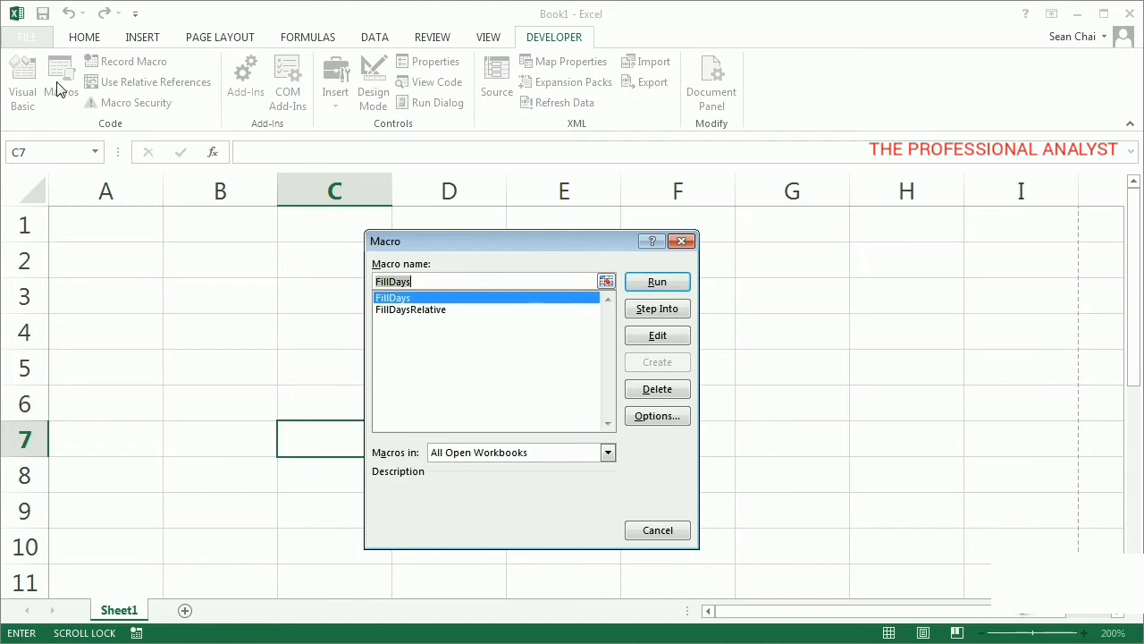
left_click(410, 309)
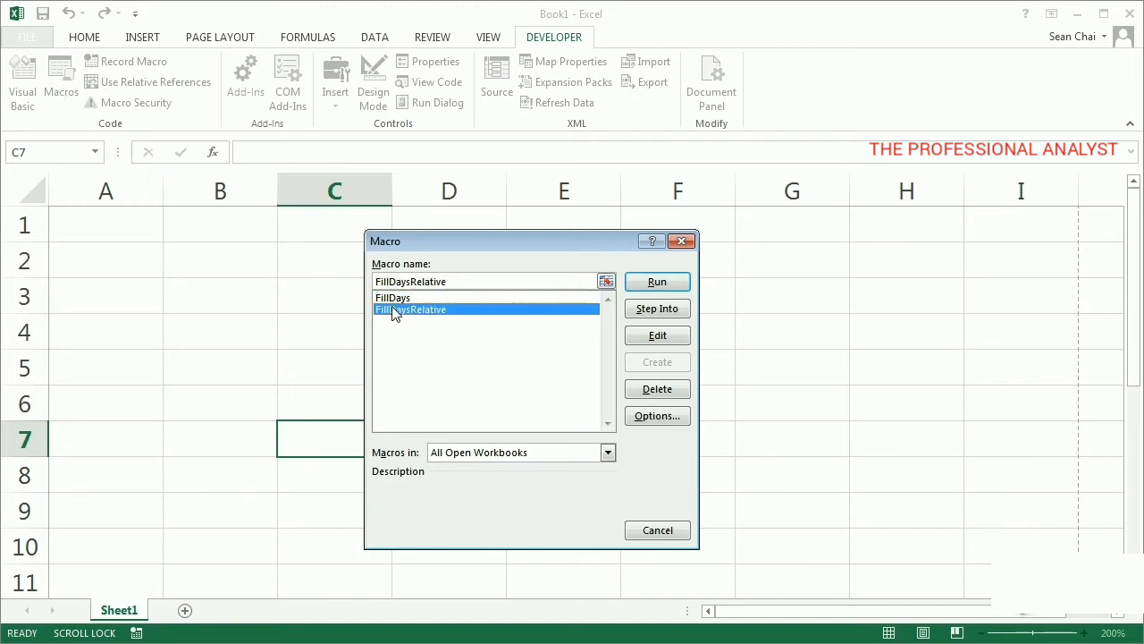
left_click(657, 282)
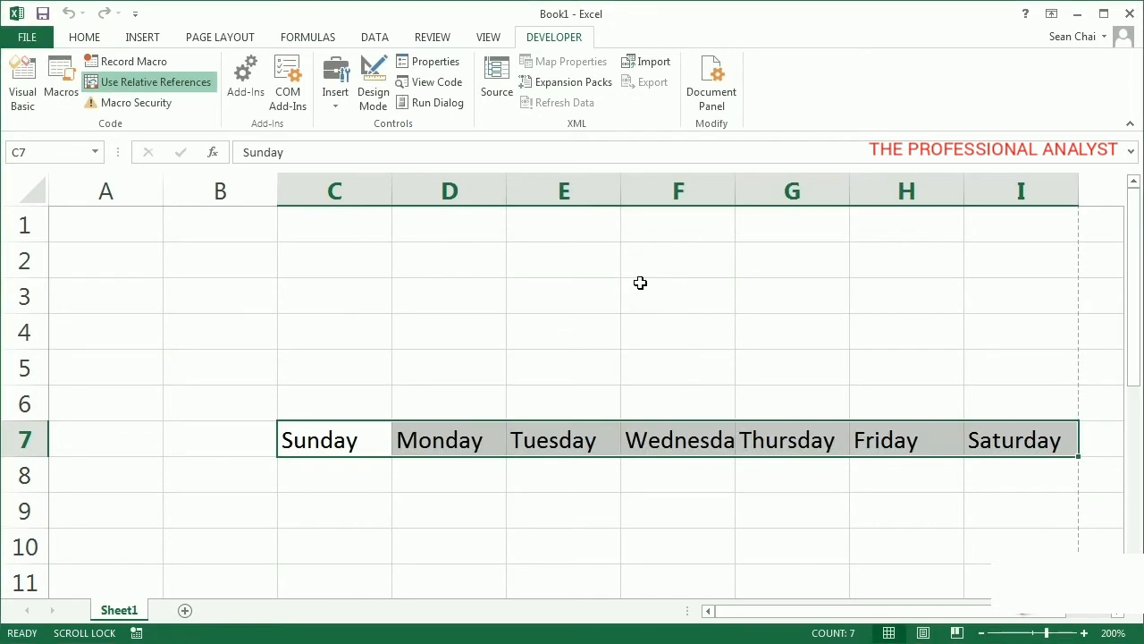